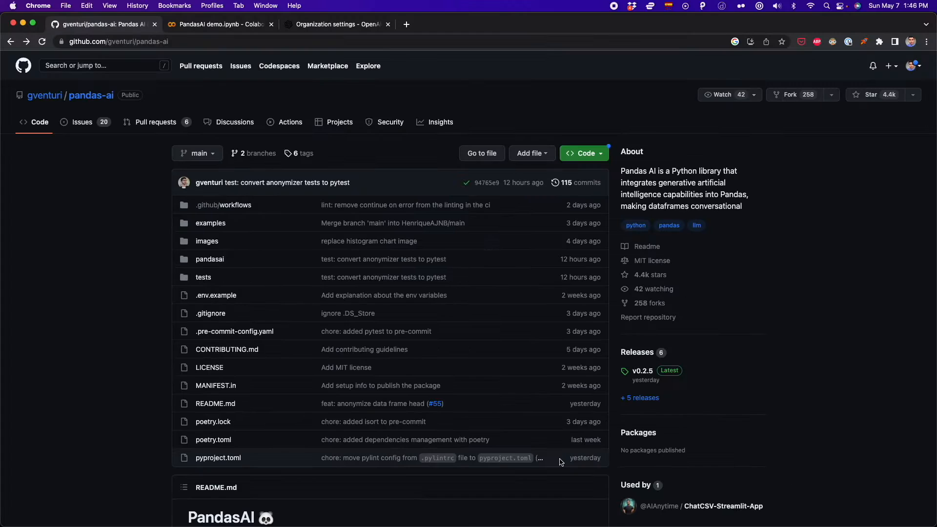
Step: Switch from the pandas-ai repository readme to the PandasAI demo Colab notebook and scroll its first cells
scroll("down", 3)
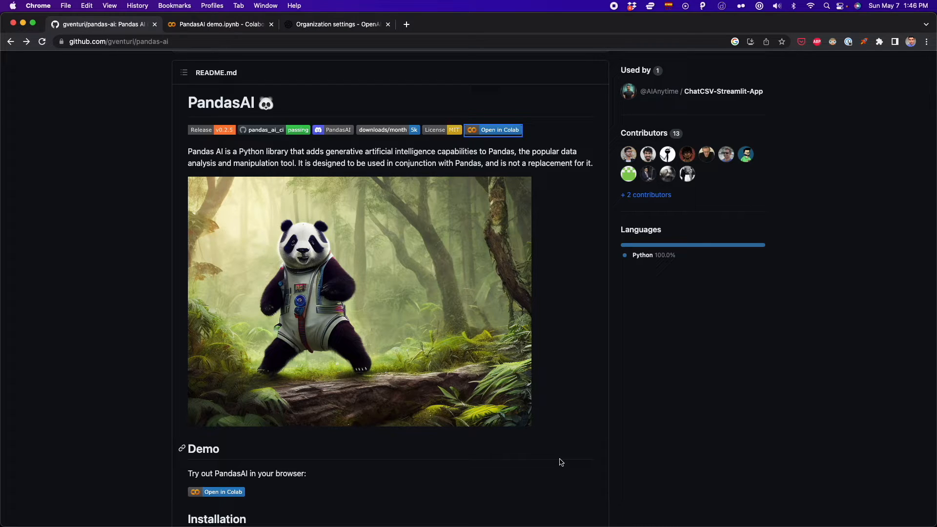
left_click(219, 24)
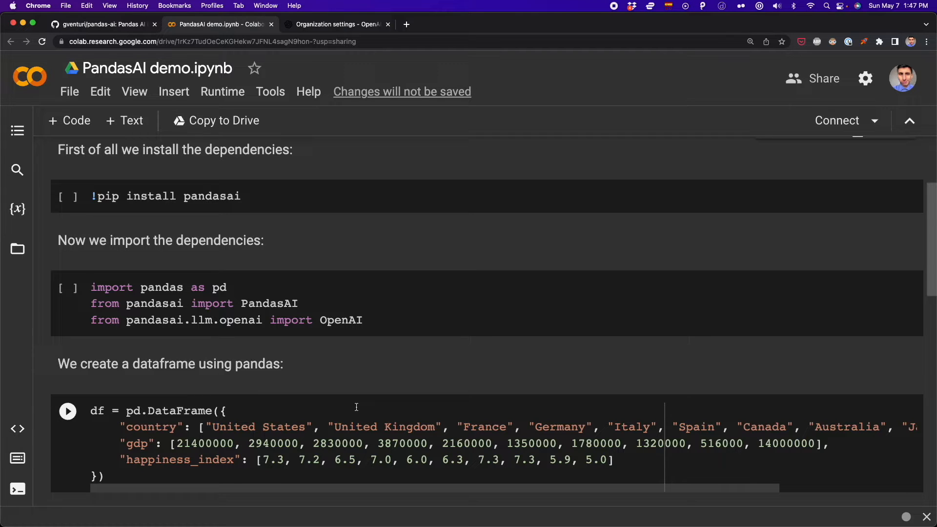
left_click(101, 25)
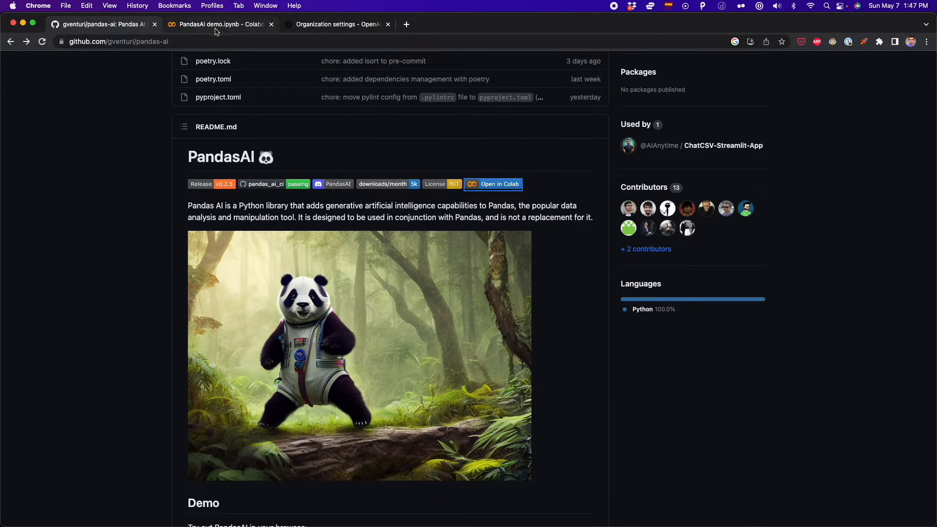
left_click(220, 24)
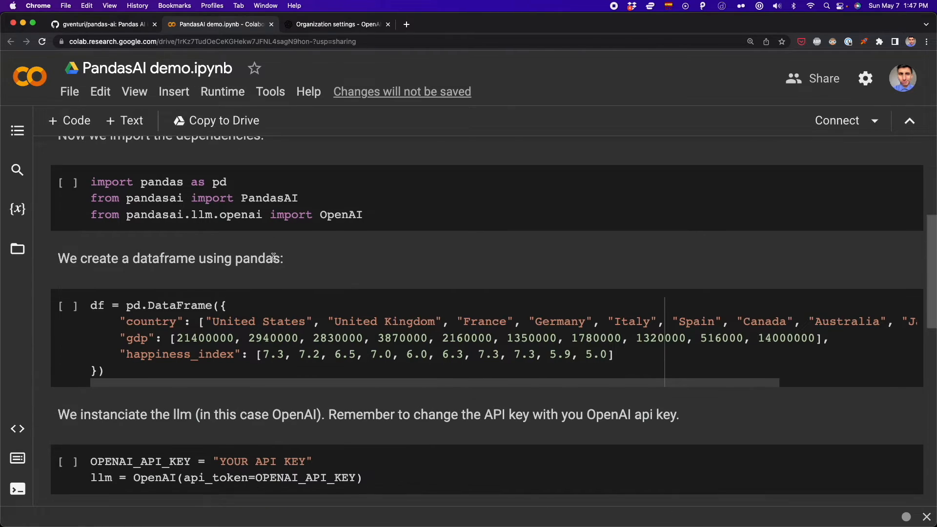
scroll("down", 3)
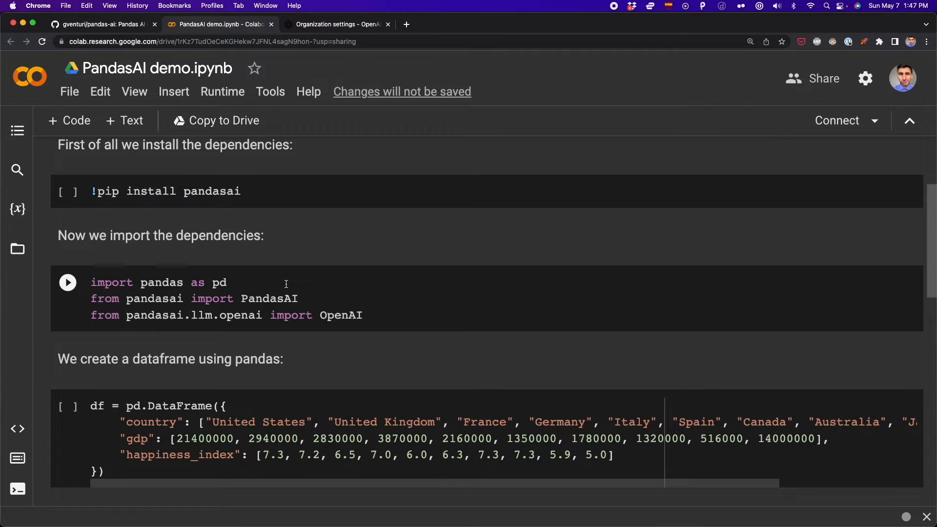
mouse_move(321, 315)
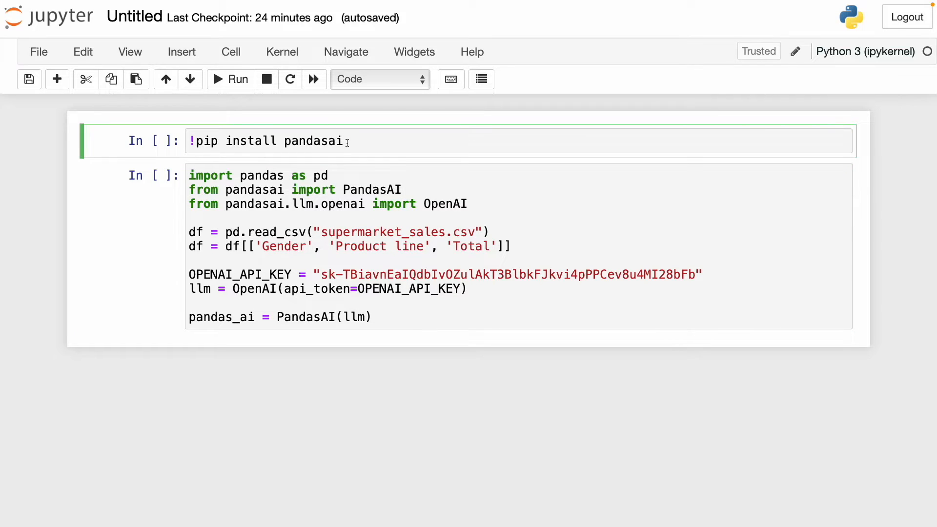
Step: Run the !pip install pandasai cell and start editing the setup cell below it
left_click(231, 79)
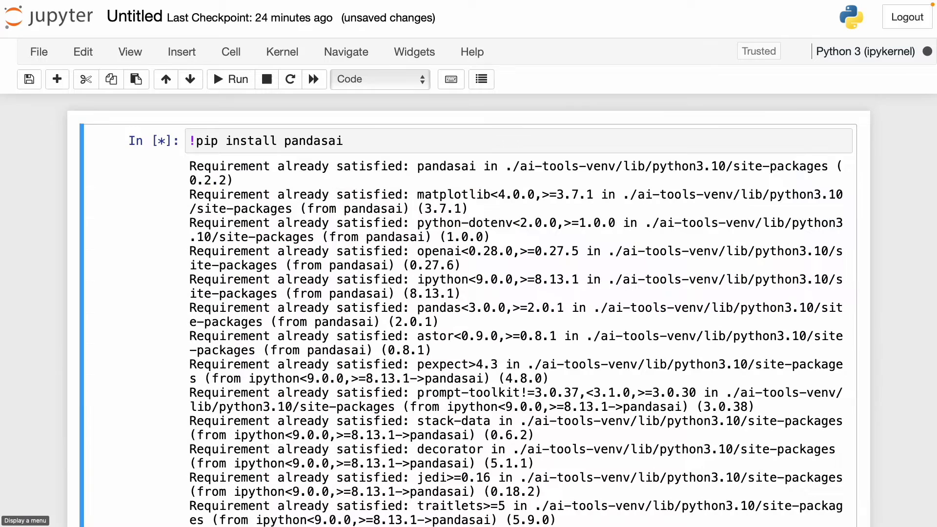
left_click(237, 79)
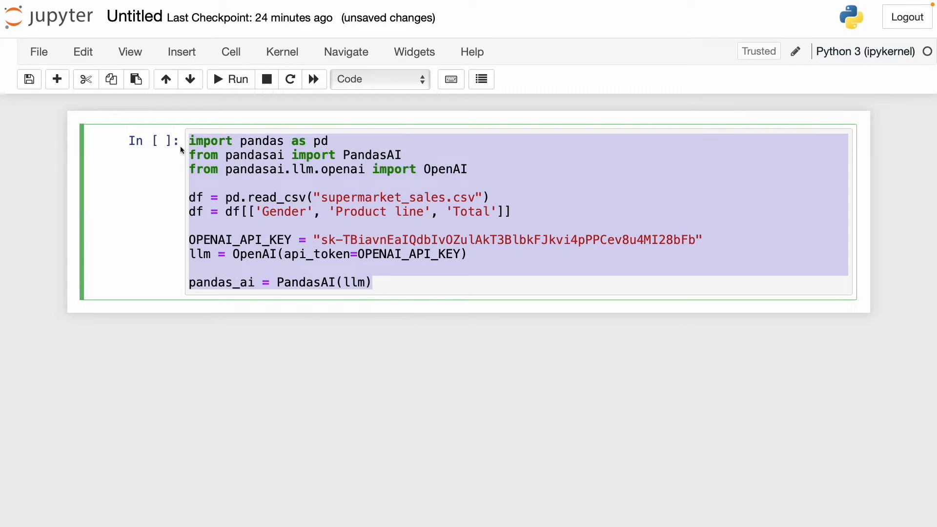
left_click(397, 240)
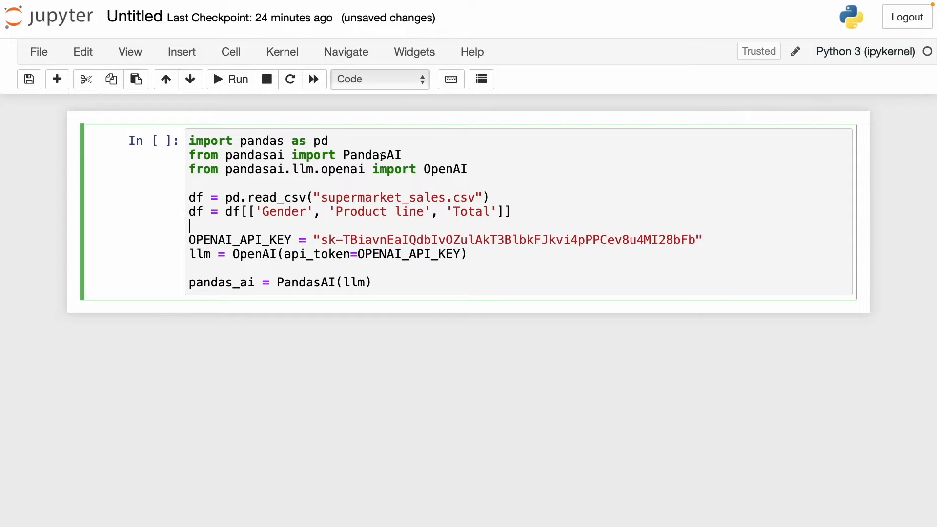
double_click(371, 155)
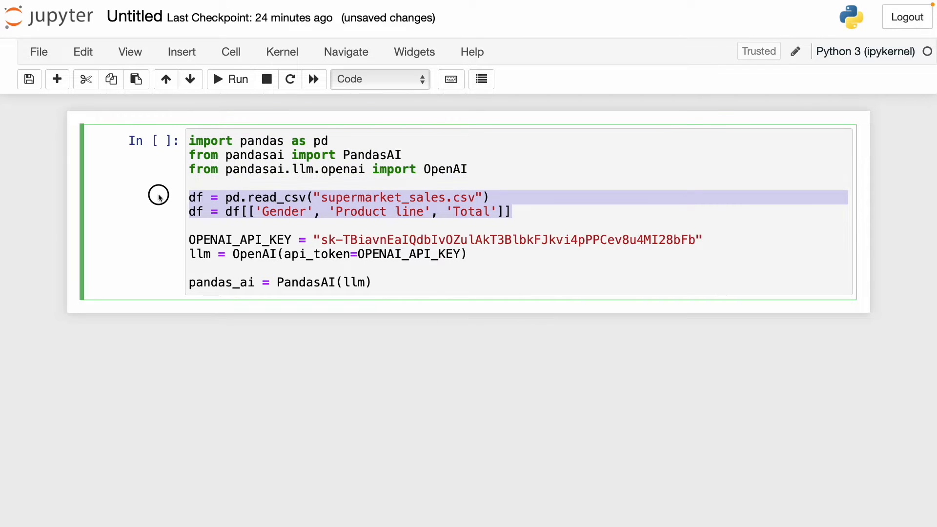
Step: Preview the supermarket_sales.csv dataframe reduced to Gender, Product line and Total, 1000 rows
left_click(292, 197)
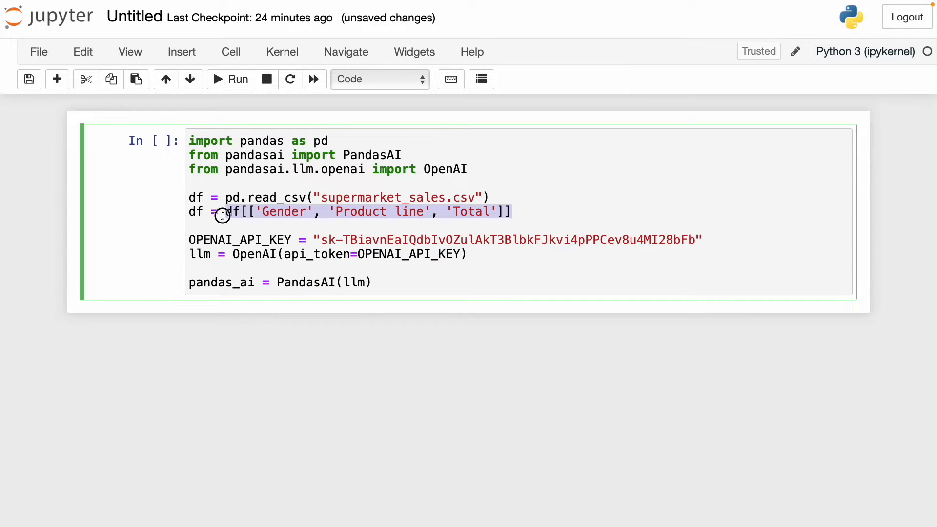
left_click(508, 212)
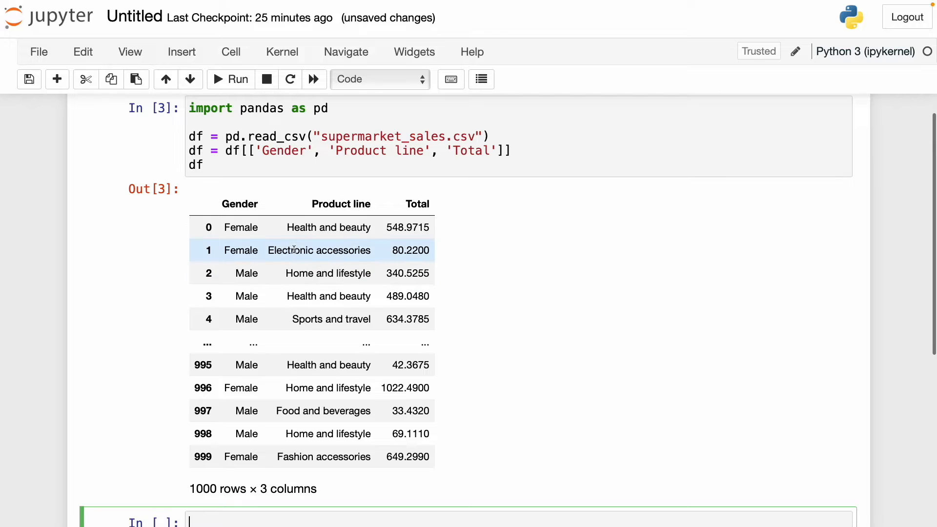
scroll("down", 3)
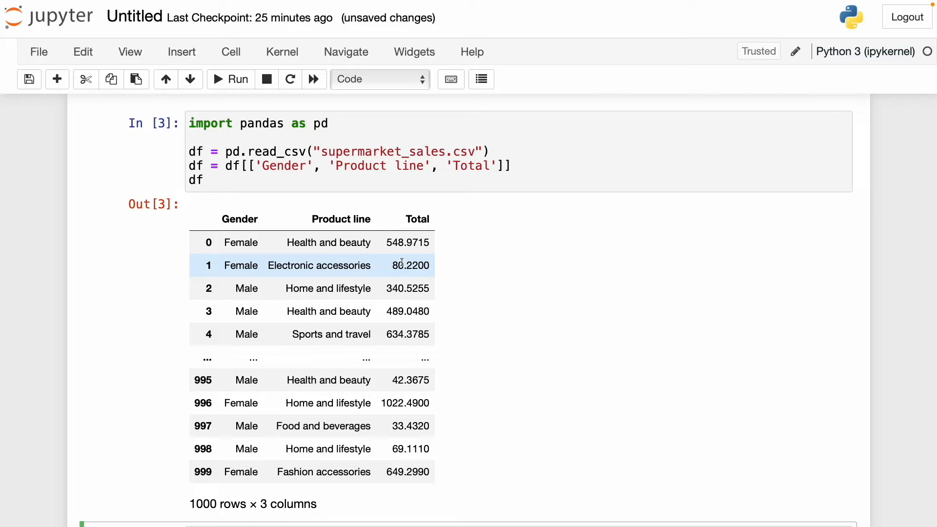
mouse_move(460, 243)
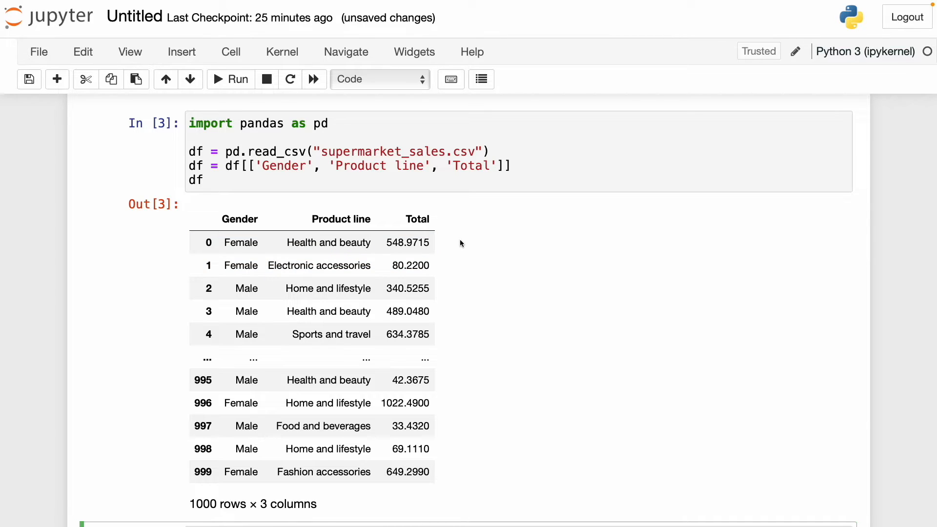
scroll("down", 3)
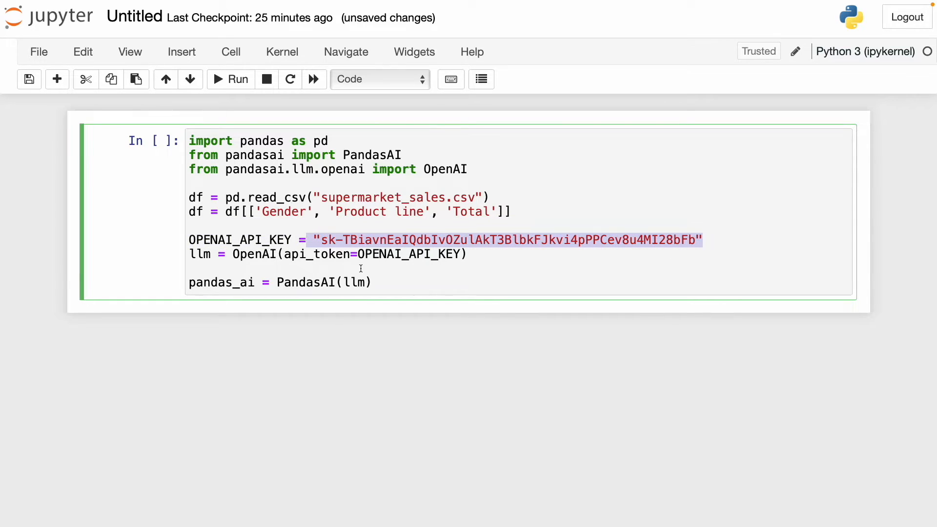
Step: Check the key on the OpenAI API keys page, then review the OpenAI constructor and pandas_ai setup lines
left_click(334, 24)
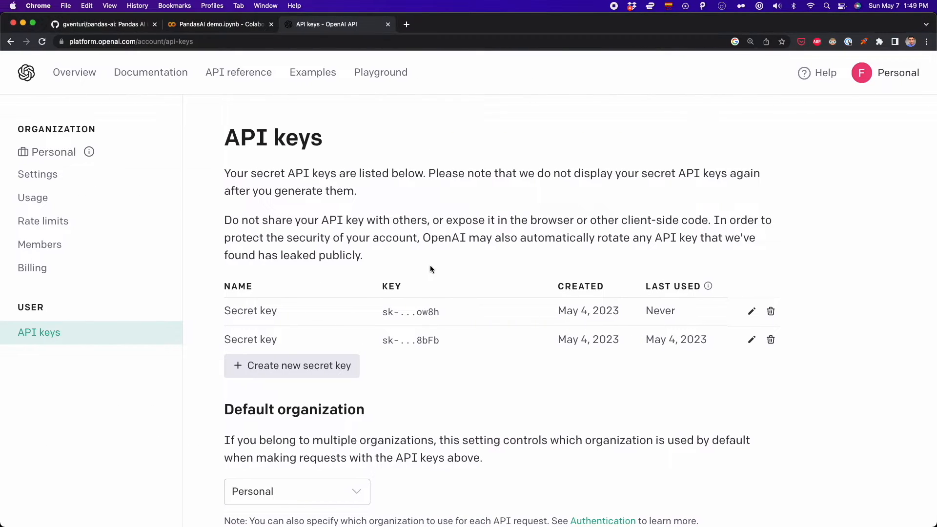
mouse_move(925, 90)
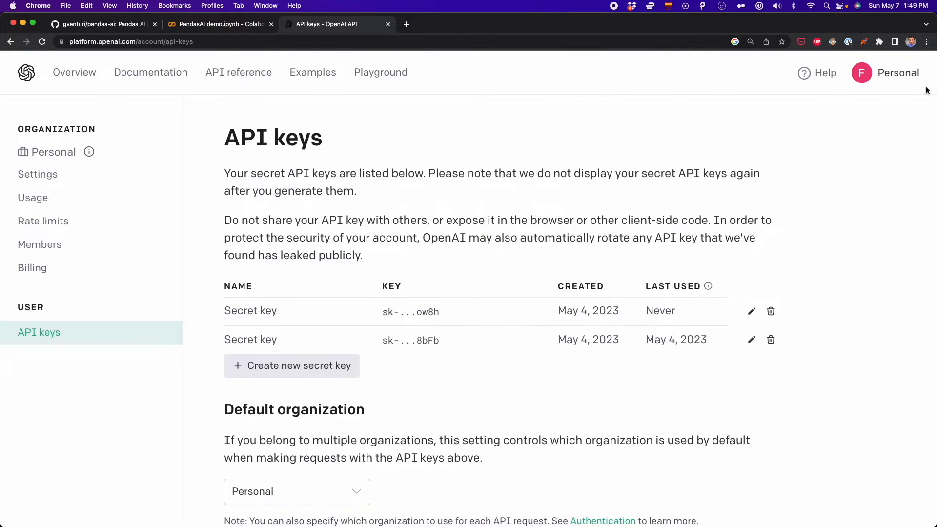
left_click(895, 72)
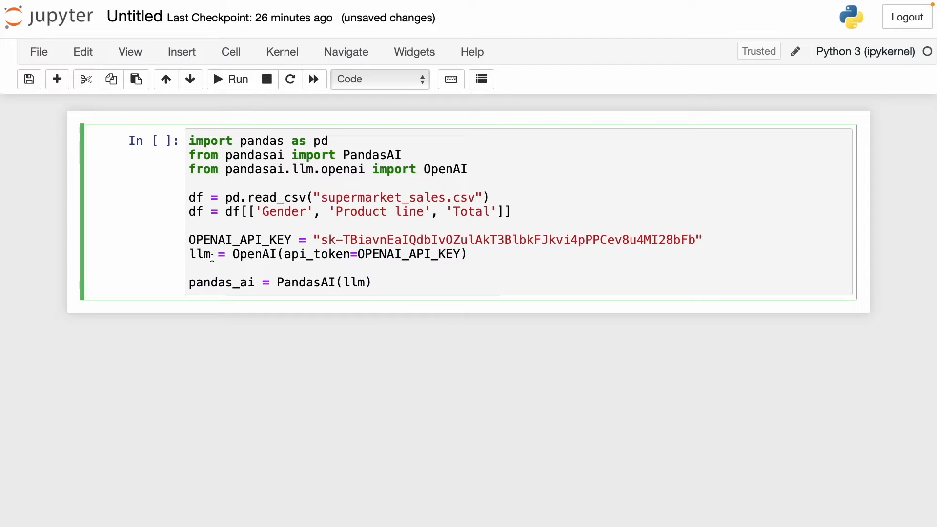
double_click(254, 254)
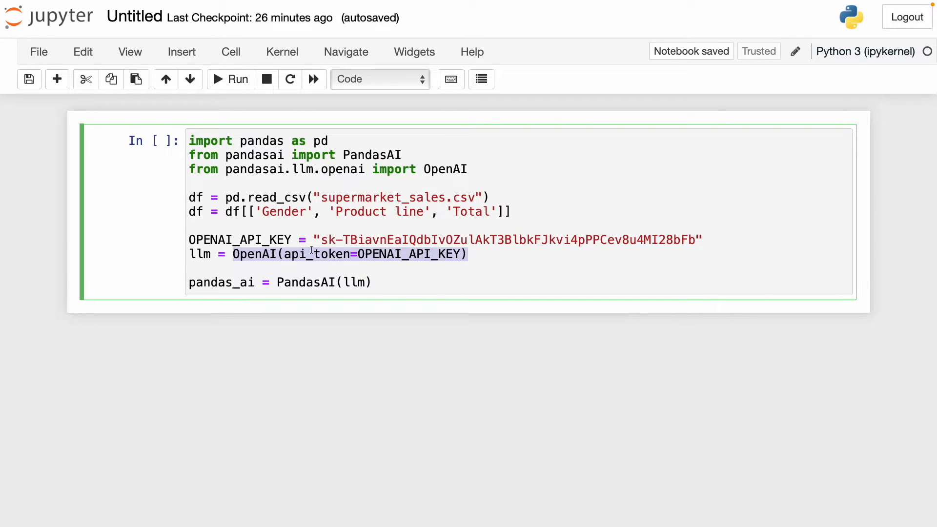
left_click(261, 282)
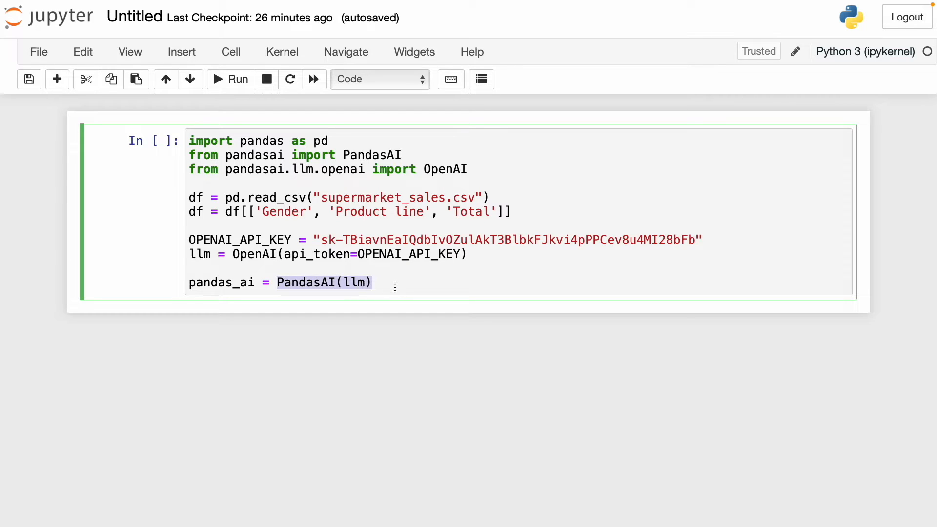
left_click(346, 282)
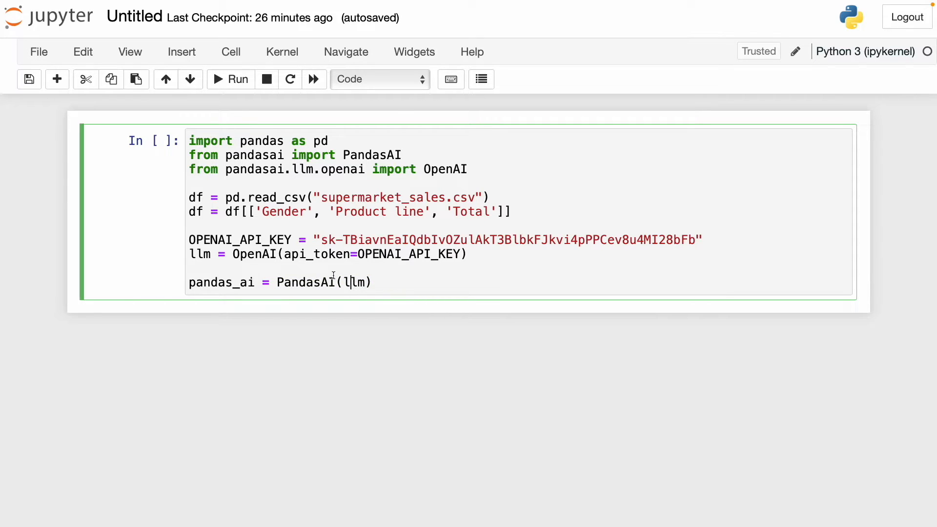
double_click(220, 282)
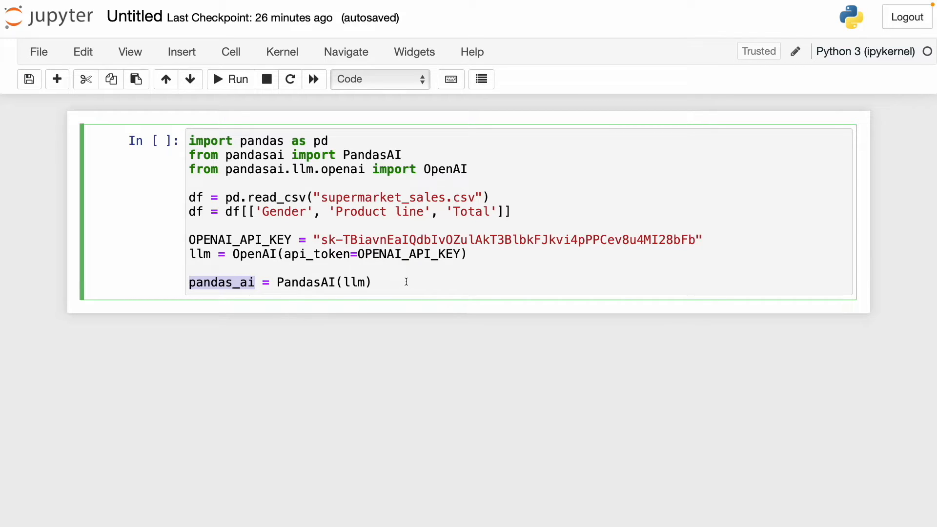
mouse_move(287, 254)
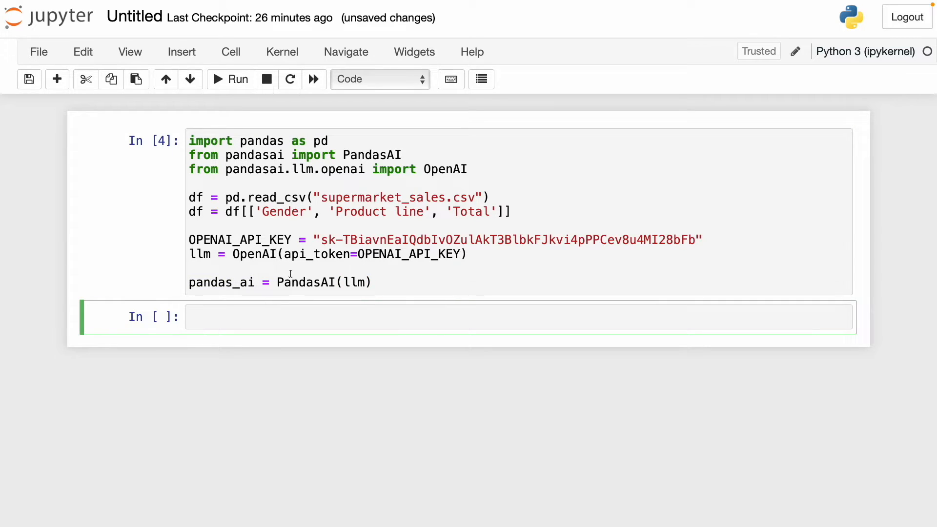
Step: Write pandas_ai.run(df, prompt="") in a new cell
double_click(221, 282)
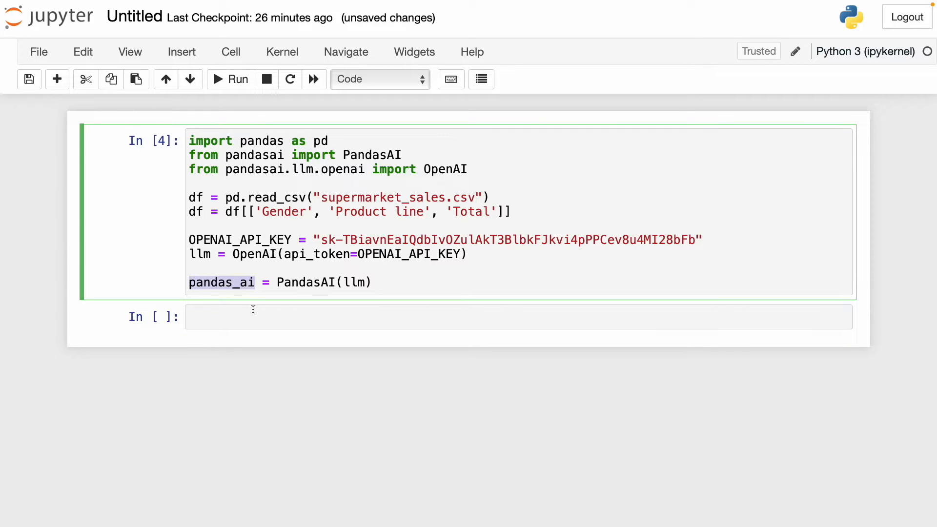
type("pandas_ai")
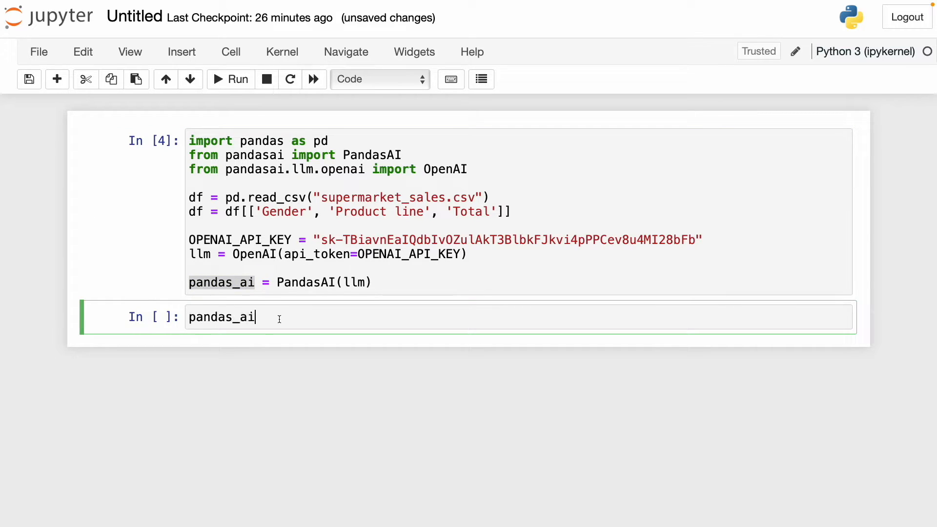
type(".")
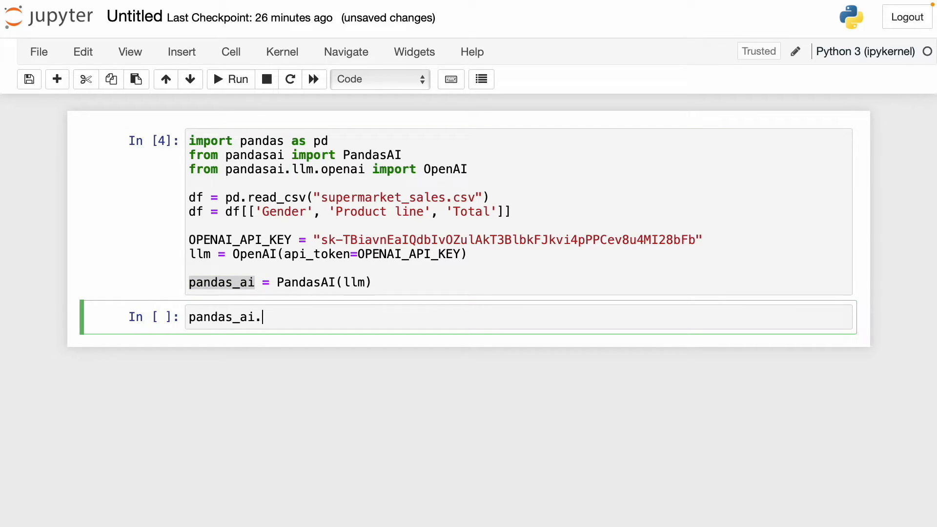
type("run()")
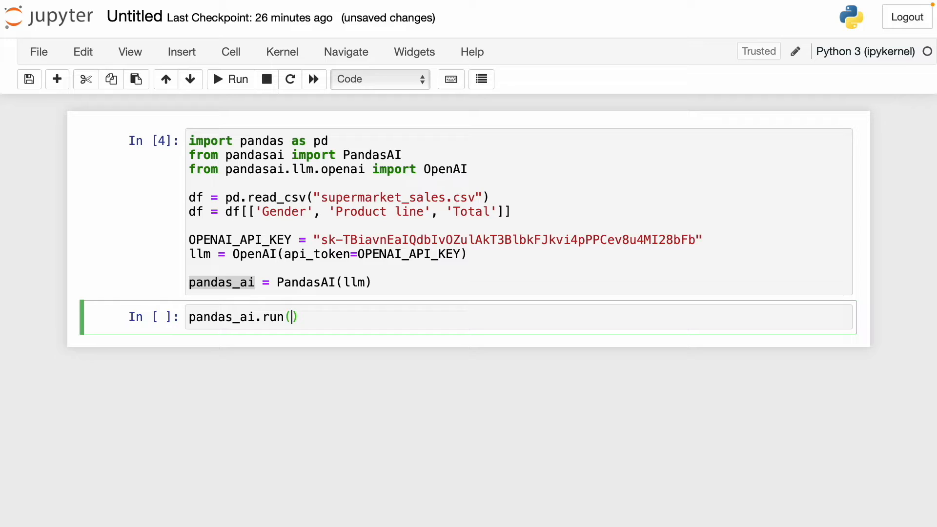
type("df,")
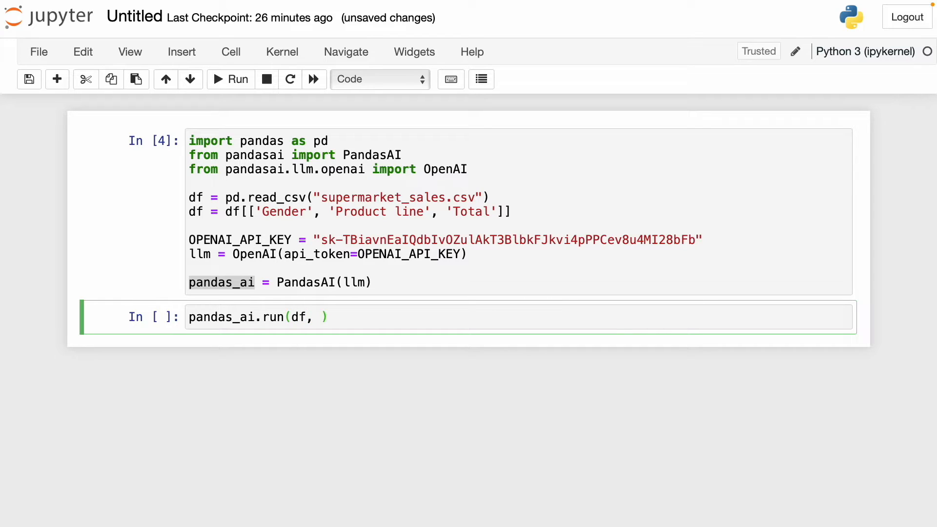
type("promt")
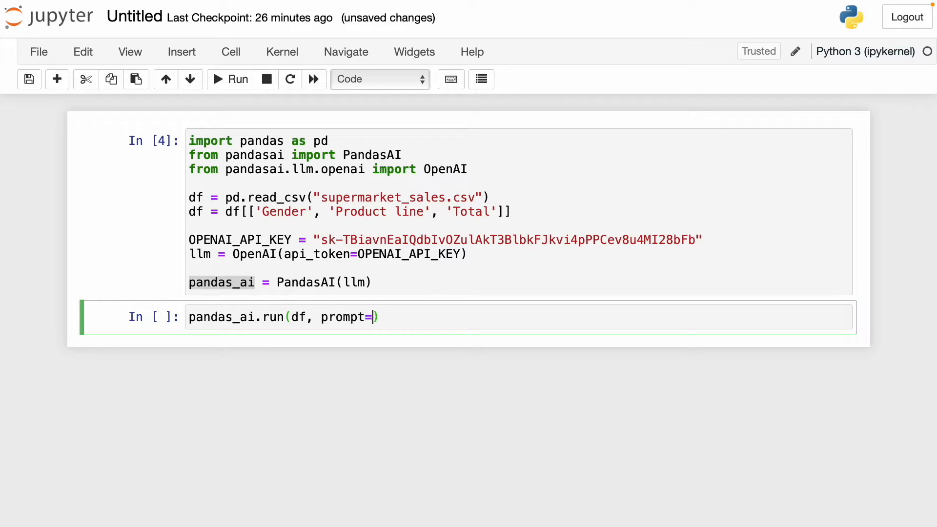
type("\"\"")
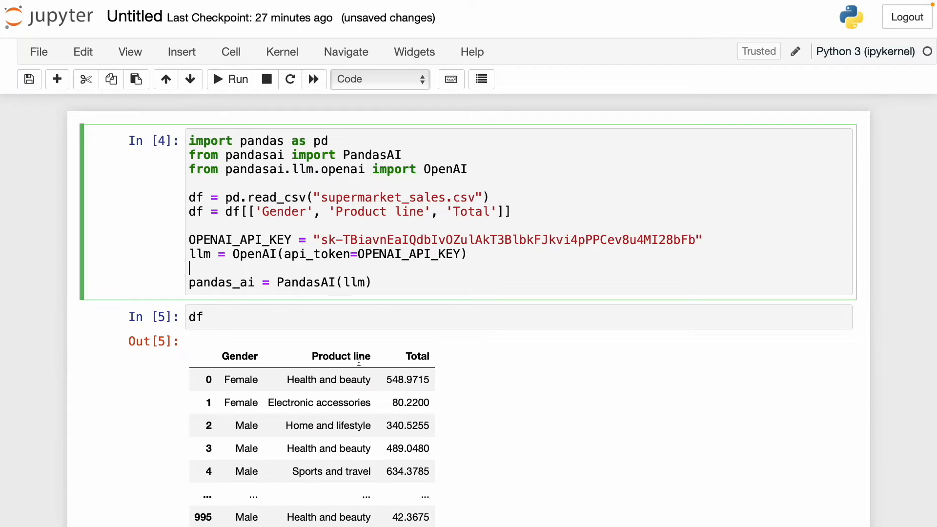
left_click(311, 379)
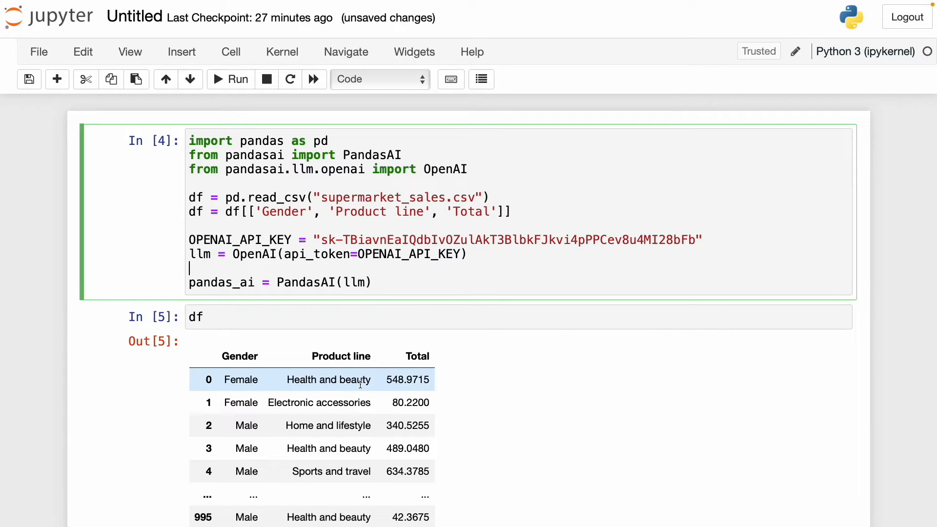
scroll("down", 3)
type("pandas_ai.run(df, prompt=\"\")")
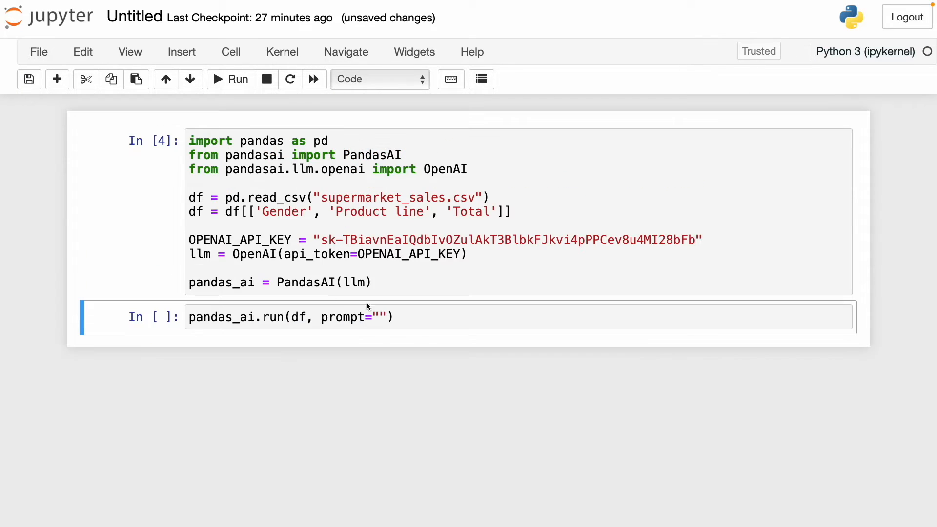
Step: Ask "Which products are in Product Line", run it and review the six product lines in the answer
left_click(380, 317)
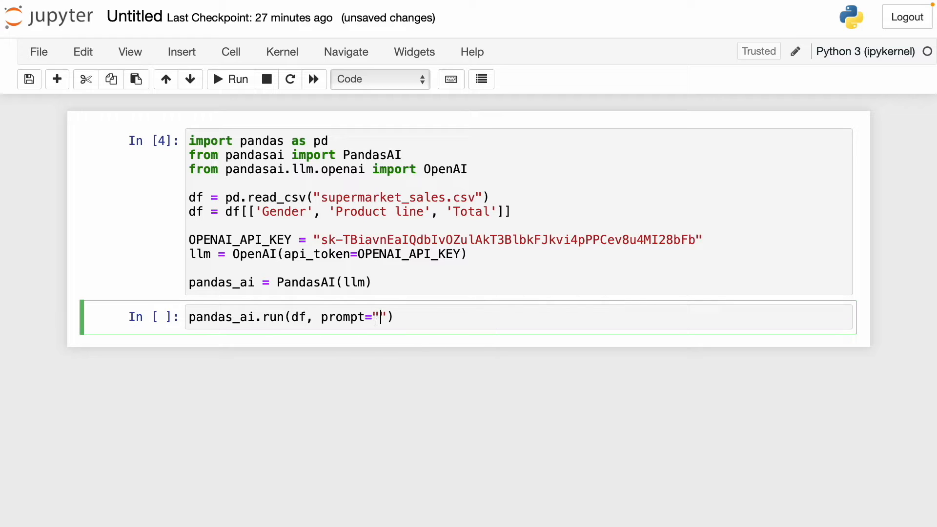
type("Which products")
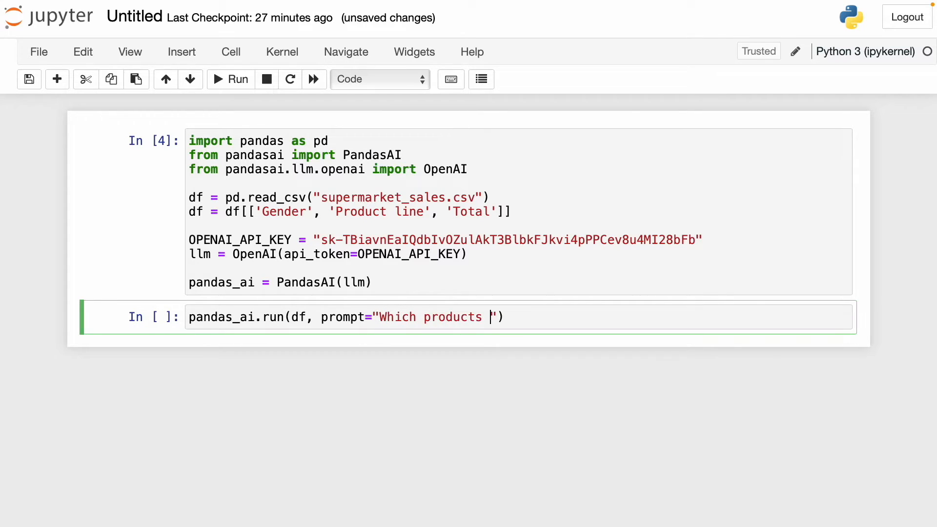
type("are in Product Line")
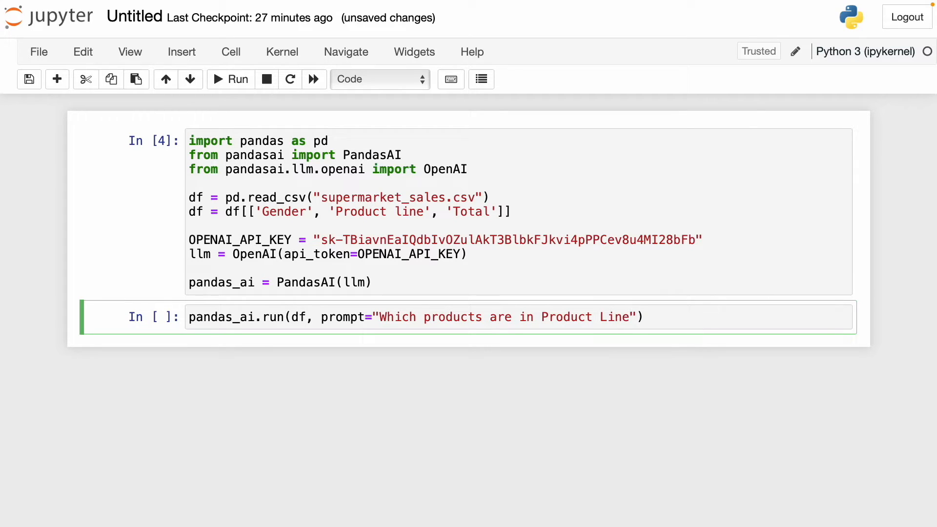
left_click(228, 79)
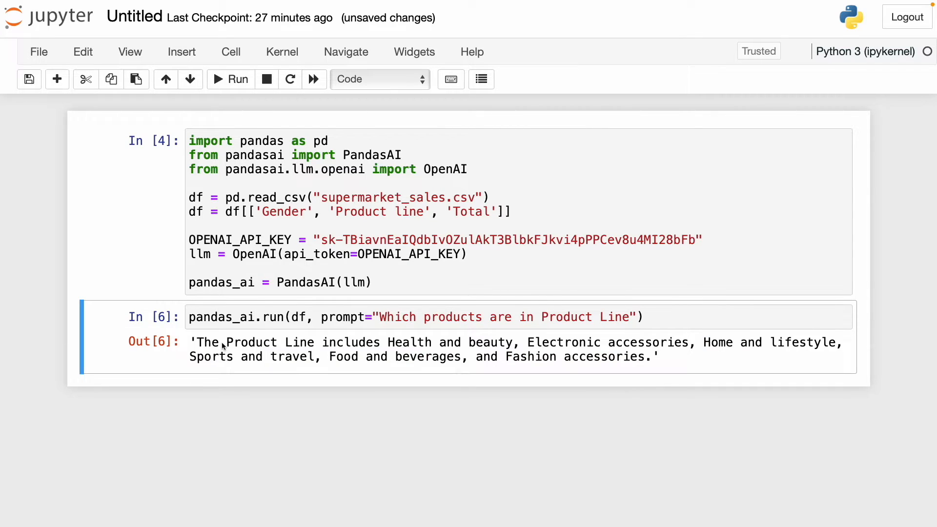
left_click_drag(192, 343, 657, 357)
type("df['Product line'].unique()")
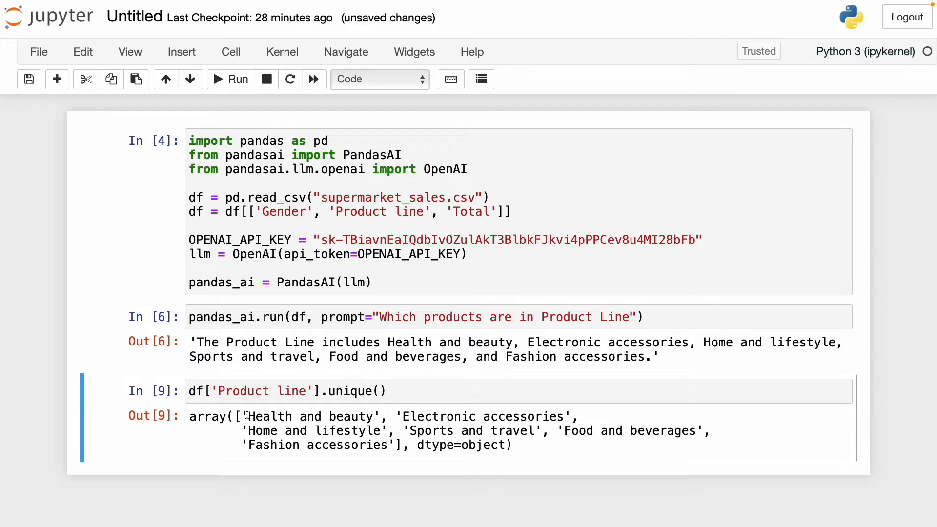
left_click_drag(249, 416, 366, 417)
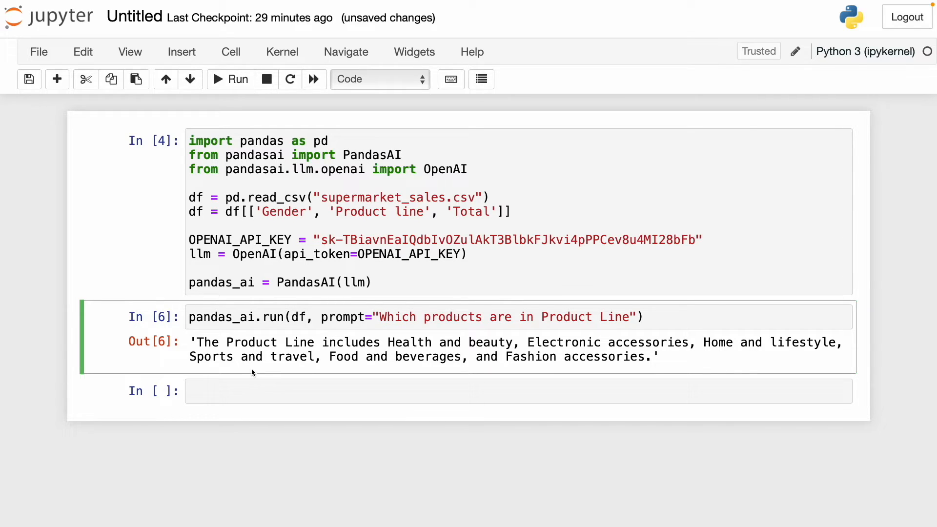
Step: Write pandas_ai.run(df, prompt= in a new cell below the first answer
double_click(240, 317)
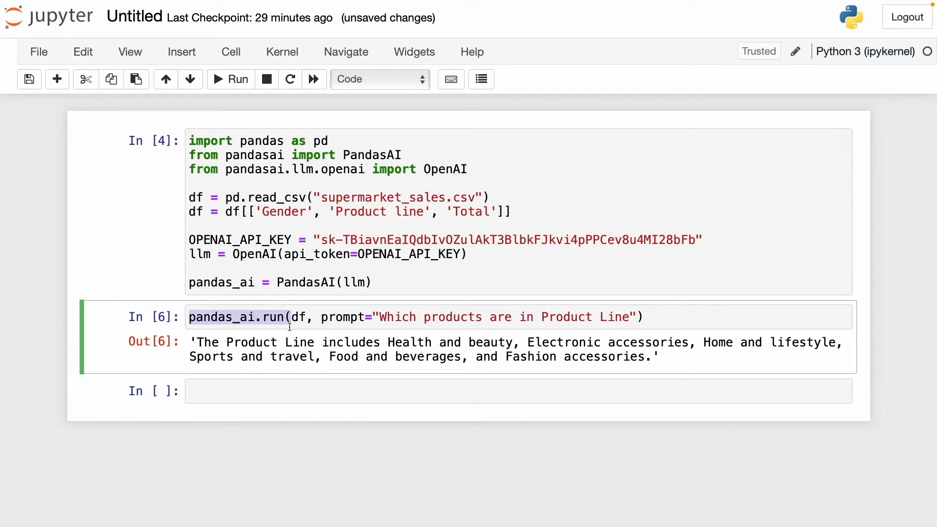
type("pandas_ai.run(df,")
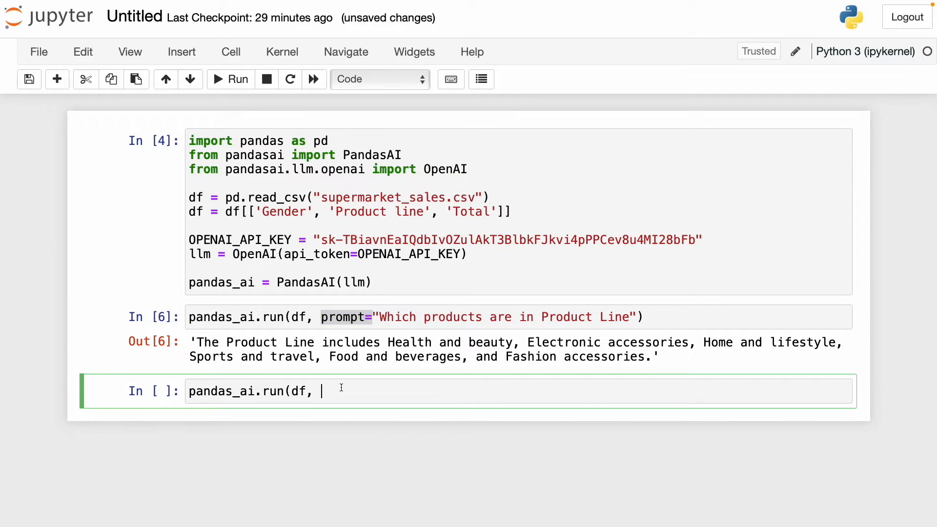
type("prompt=")
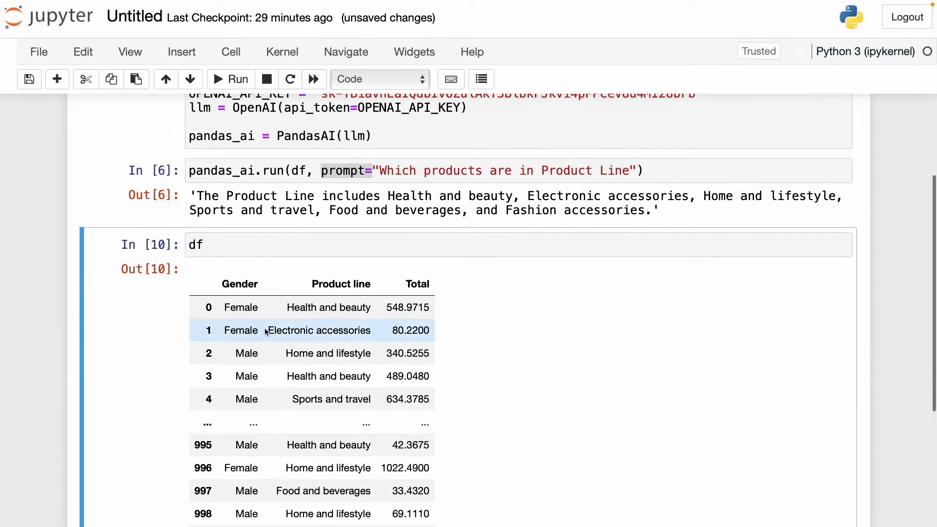
scroll("down", 3)
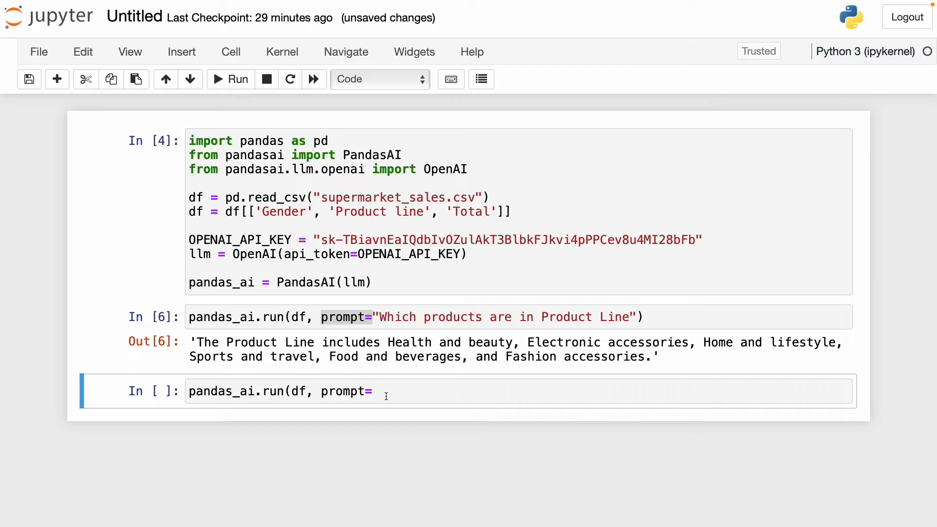
left_click(387, 392)
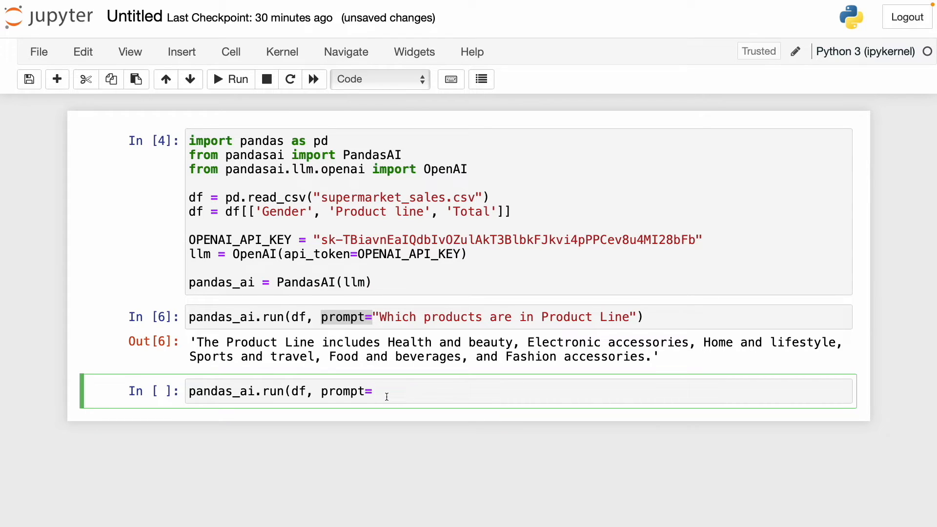
left_click(373, 390)
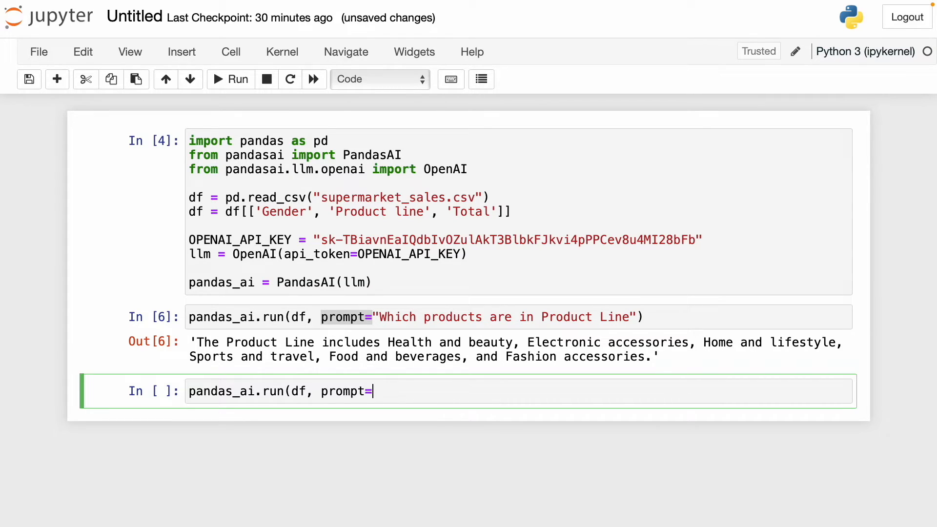
Step: Ask "Calculate the total spent by each gender", run it and check the female total $167,882.93
type("\"Calcula te total e")
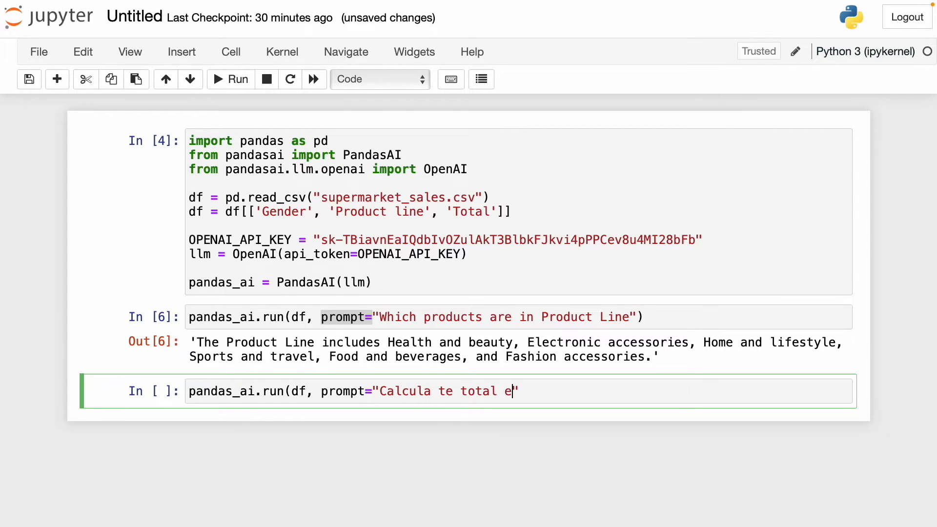
type("spent by each gender")
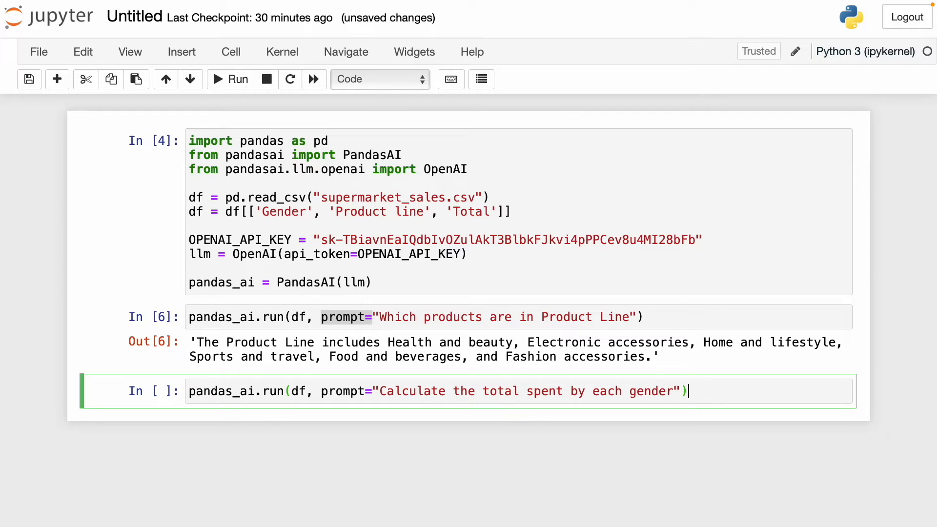
left_click(231, 79)
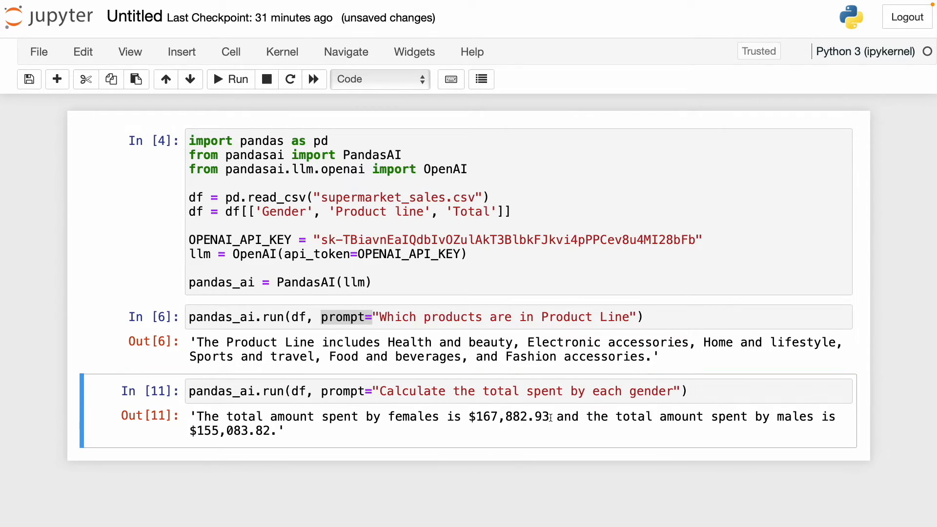
double_click(509, 417)
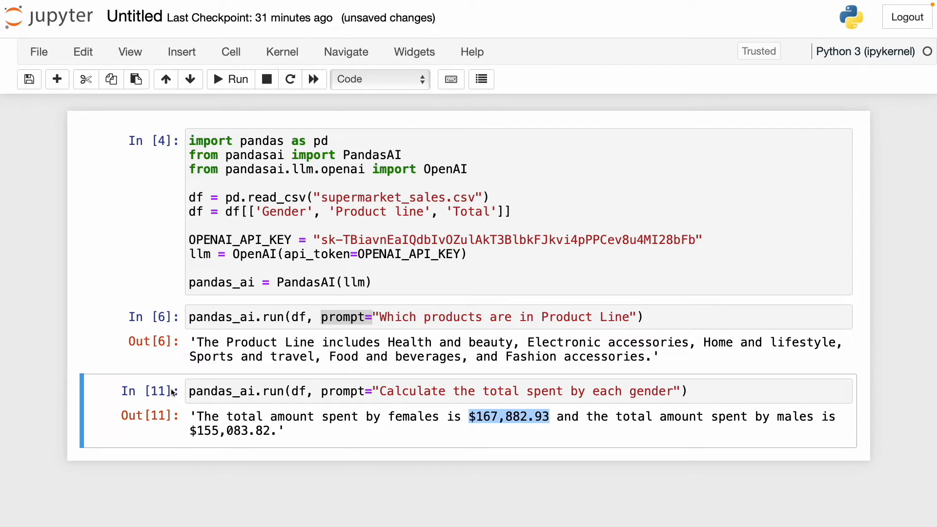
mouse_move(157, 392)
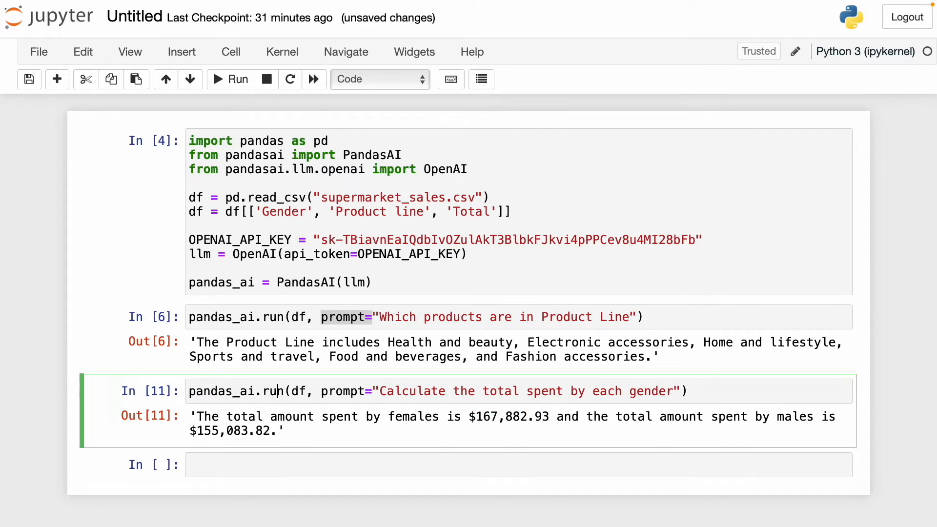
Step: Run pandas_ai with prompt "Plot a barplot that shows the total spend by each gender"
double_click(239, 392)
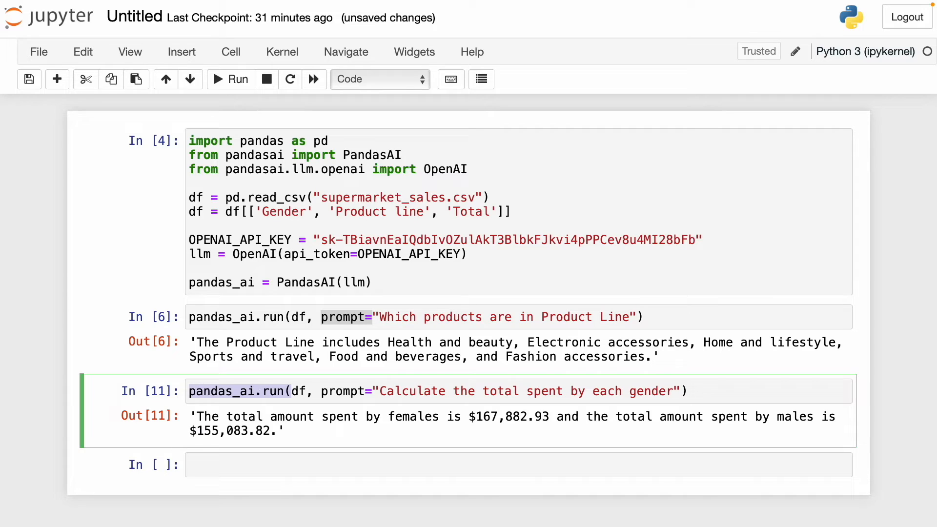
type("pandas_ai.run(")
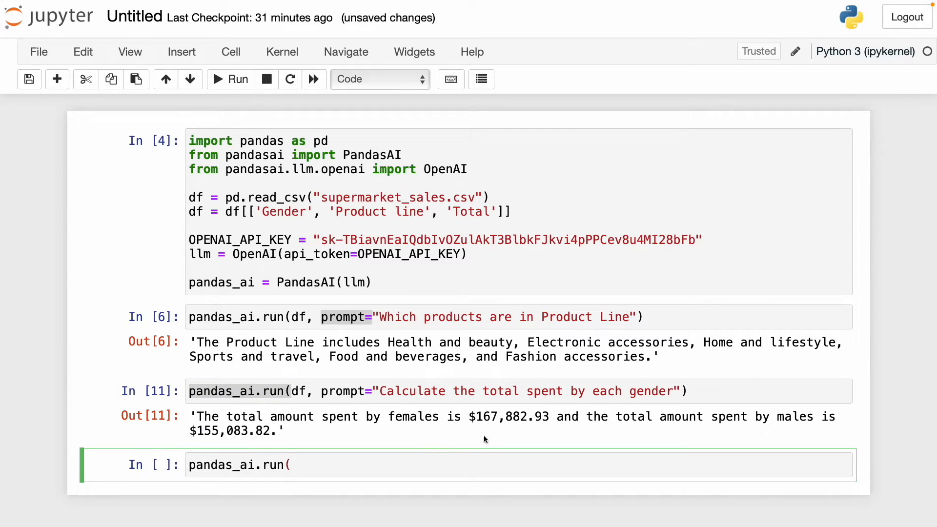
type("df, prompt=\"Plot a barplot that shows the total spend by each gender\")")
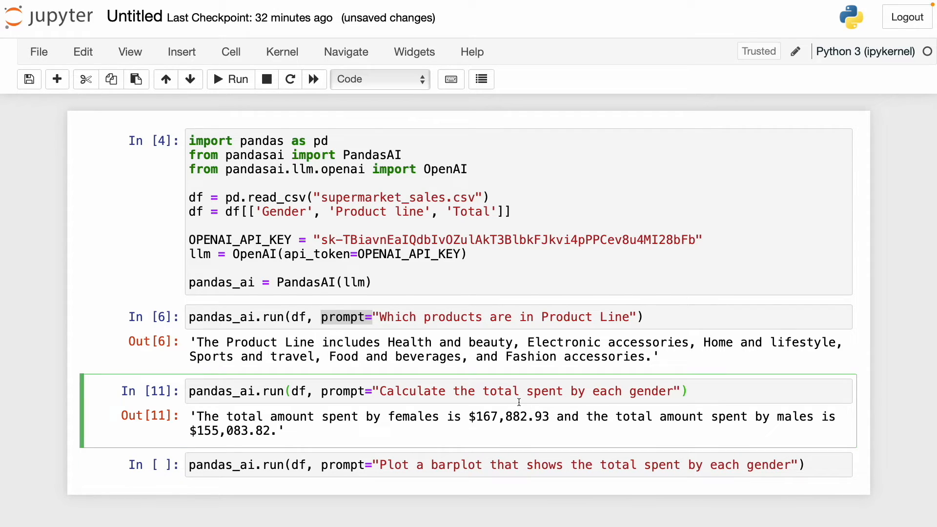
mouse_move(446, 400)
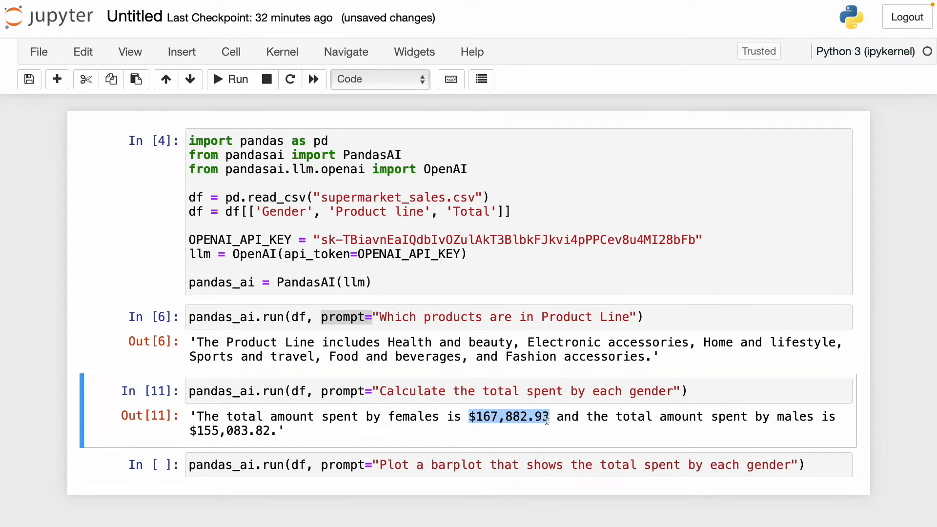
left_click(583, 465)
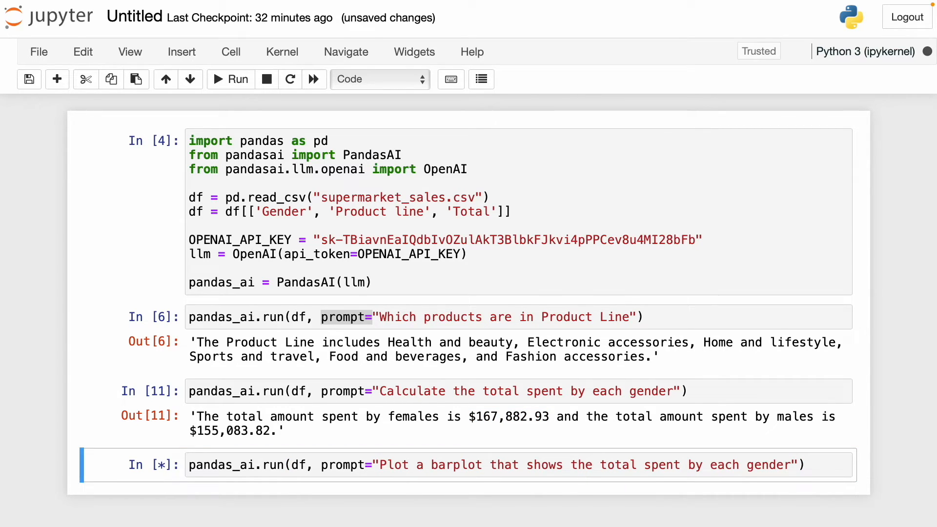
mouse_move(443, 433)
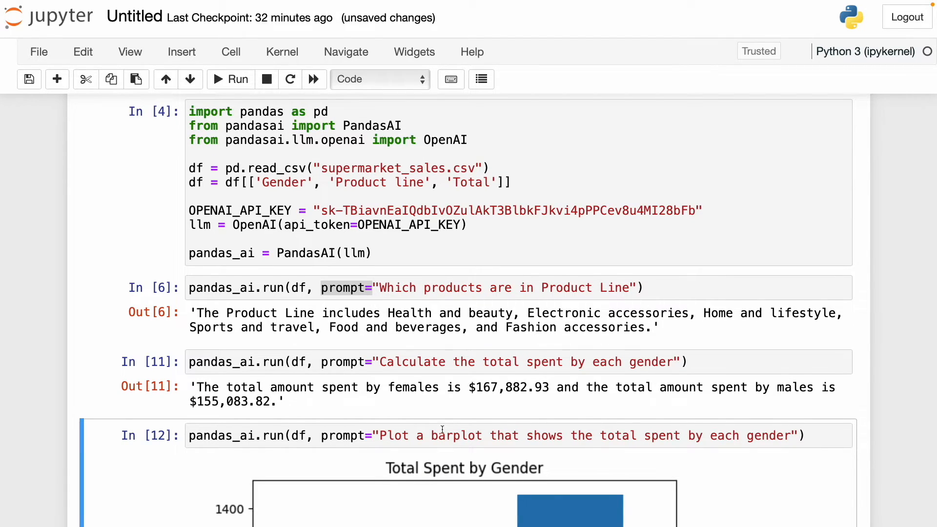
scroll("down", 3)
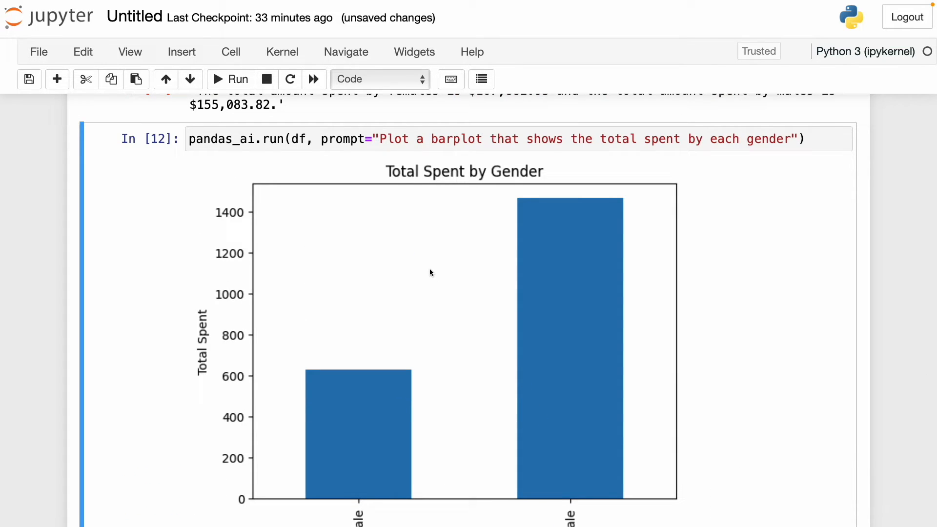
scroll("down", 3)
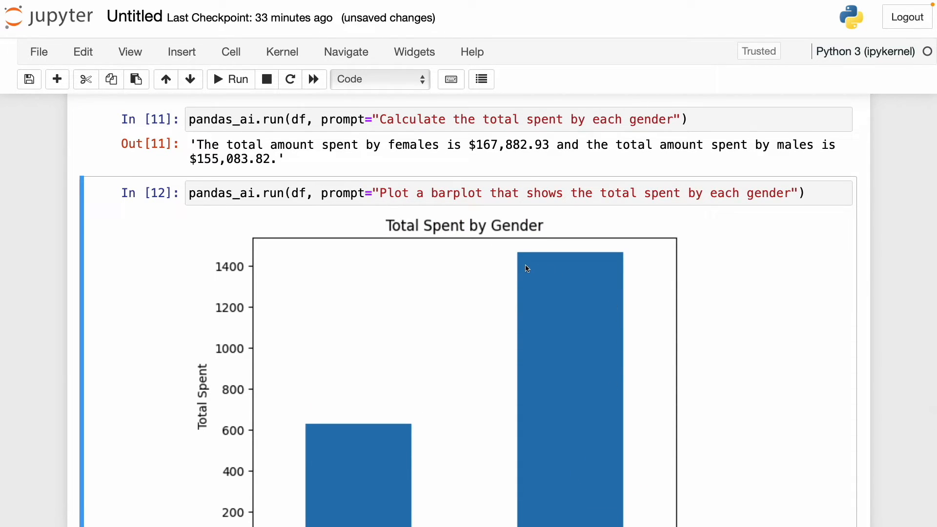
Step: Compare the Total Spent by Gender bar plot against the earlier female and male totals
triple_click(419, 145)
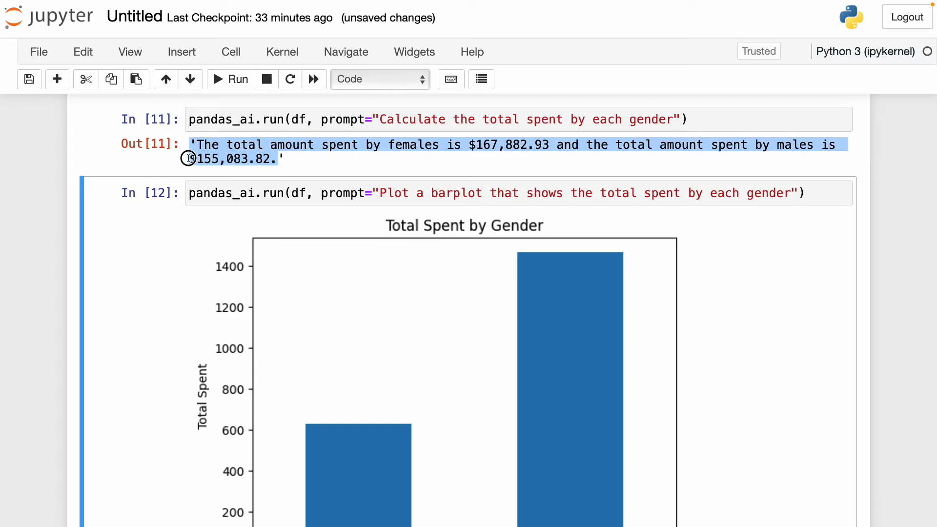
scroll("down", 3)
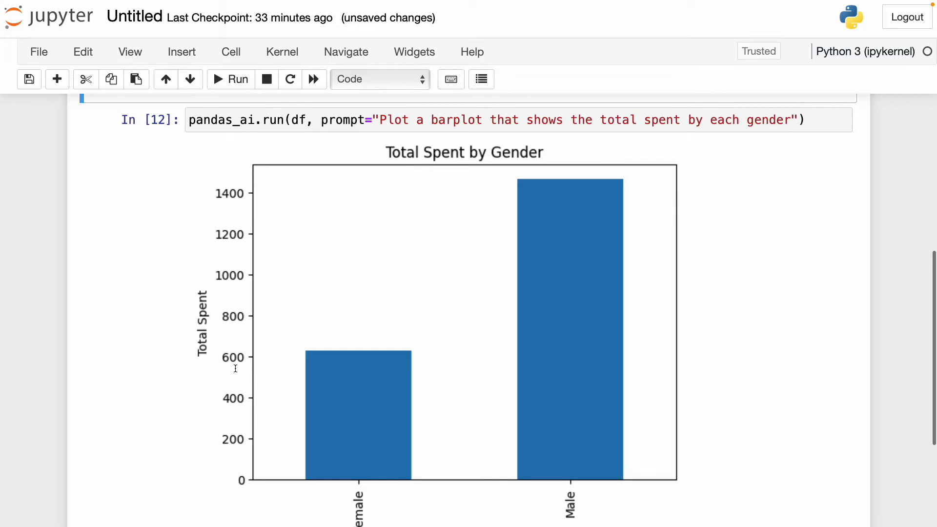
scroll("up", 3)
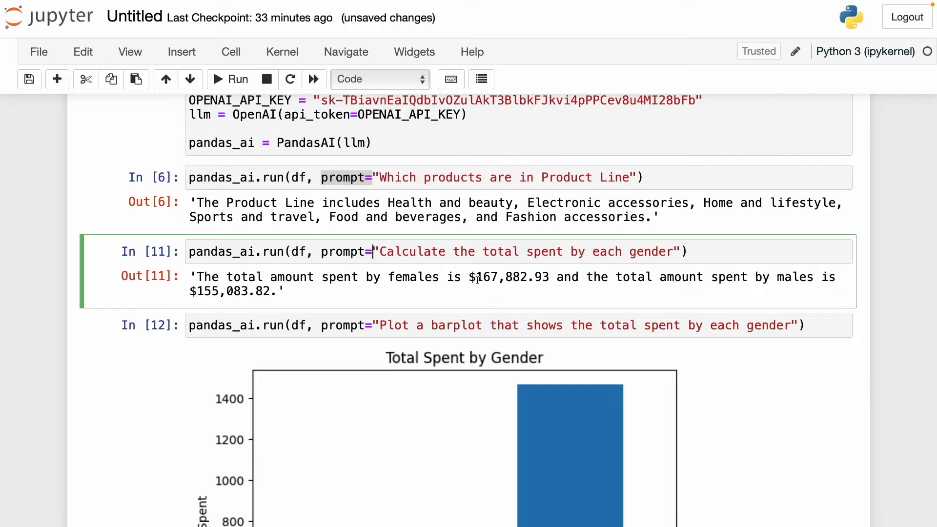
double_click(506, 276)
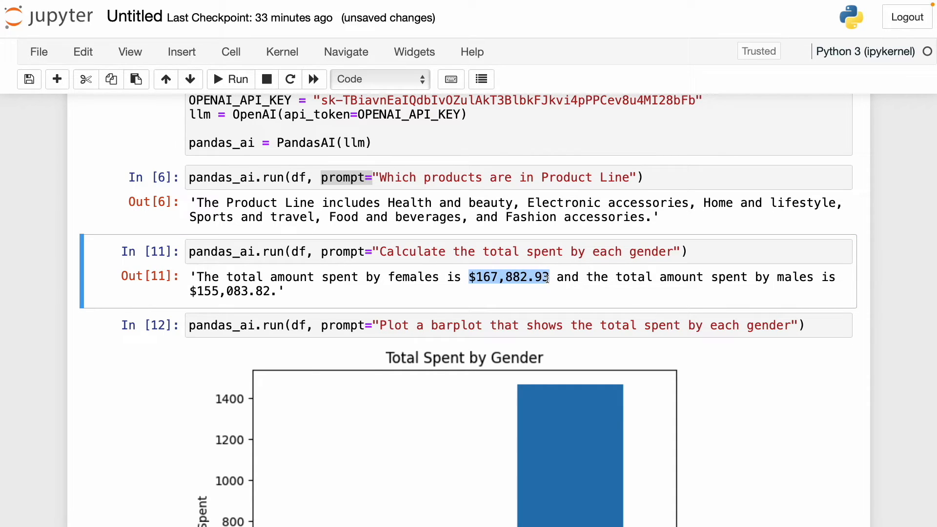
mouse_move(439, 359)
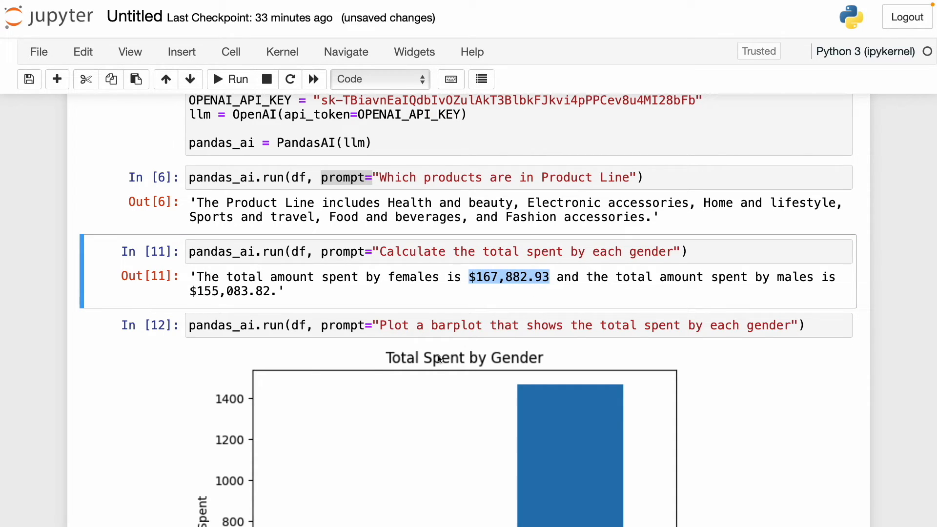
scroll("down", 3)
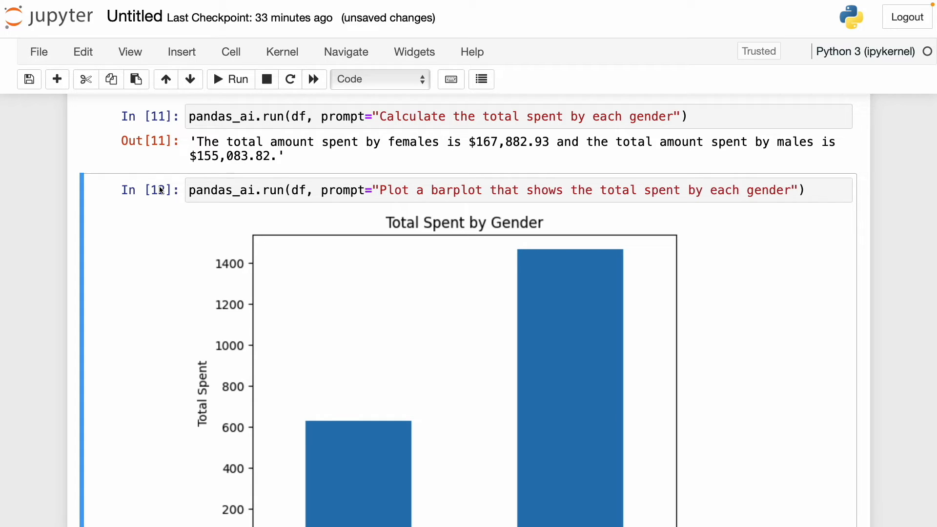
scroll("down", 3)
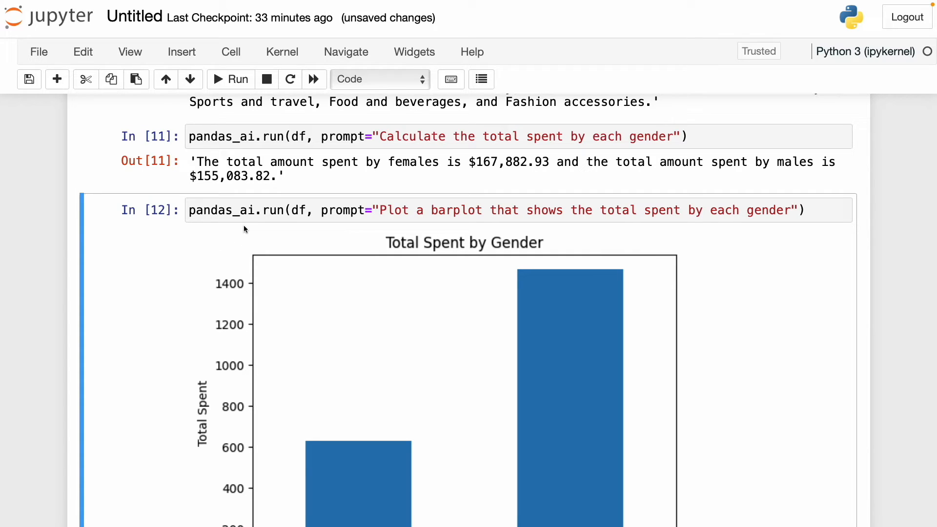
mouse_move(230, 217)
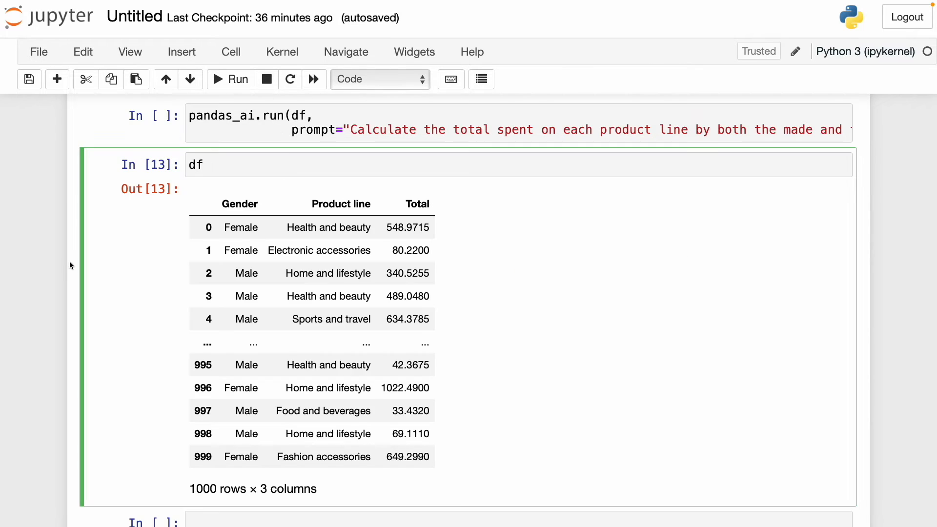
Step: Run the product-line prompt to get per-product-line spending totals for males and females
left_click(196, 165)
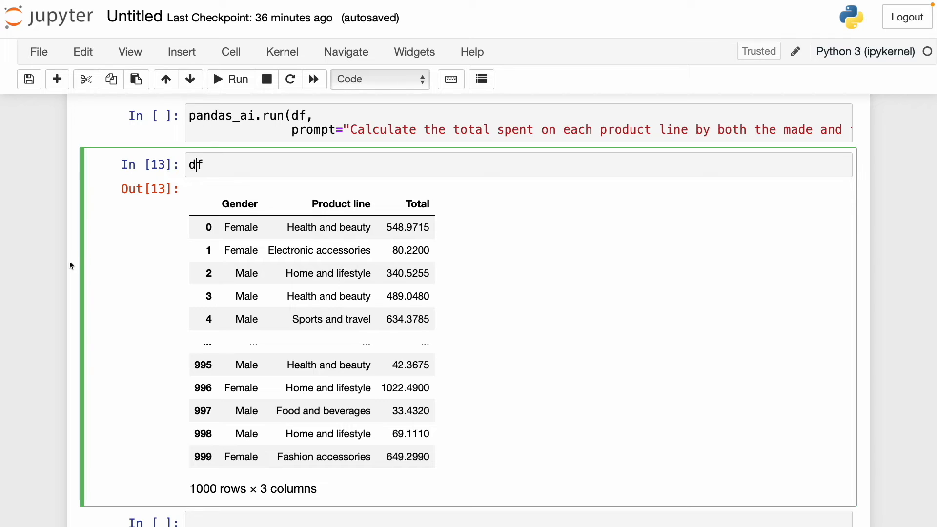
mouse_move(358, 139)
type("l")
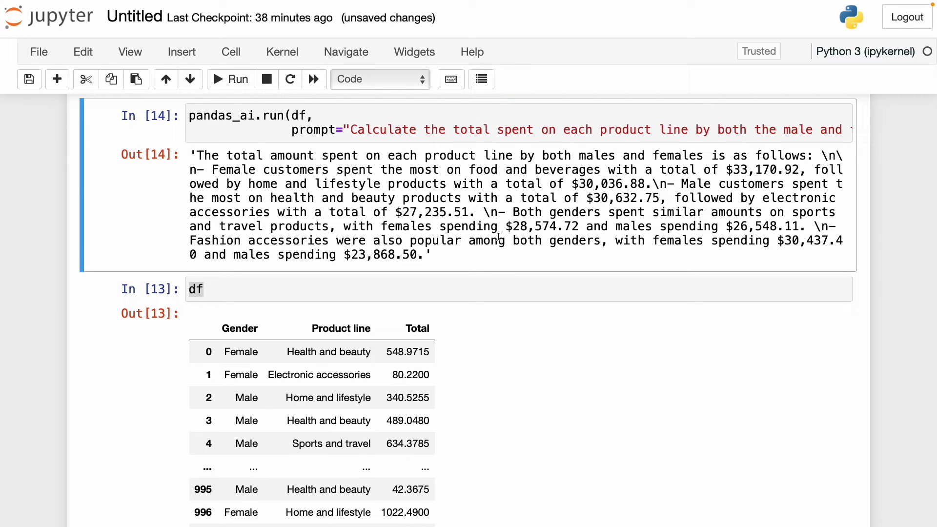
mouse_move(568, 221)
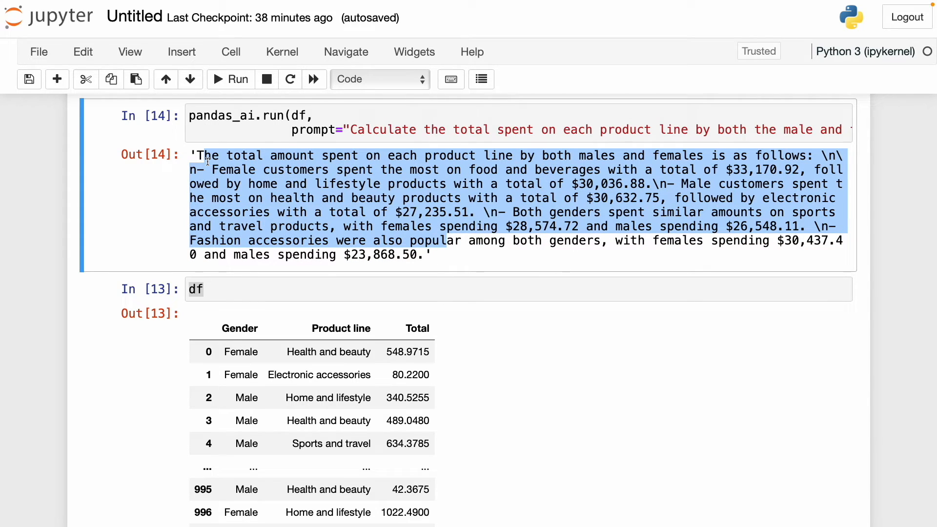
left_click(484, 233)
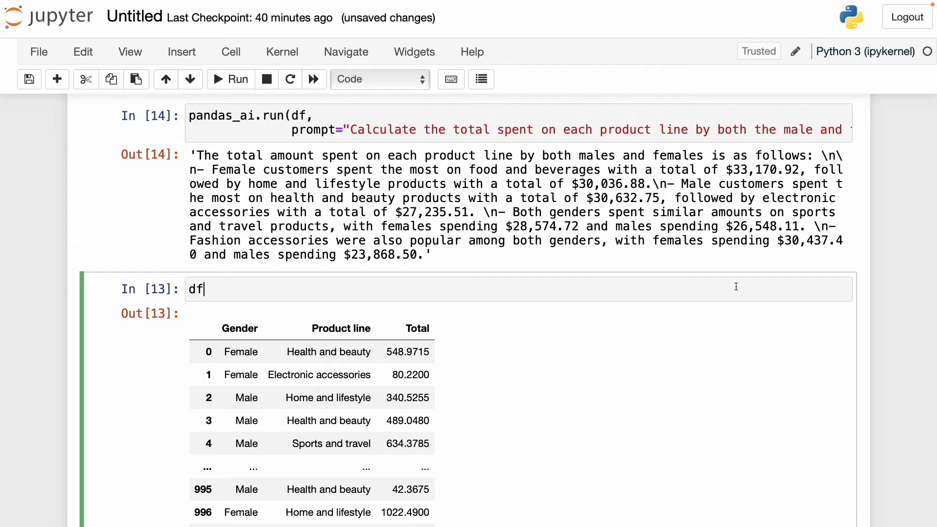
mouse_move(416, 294)
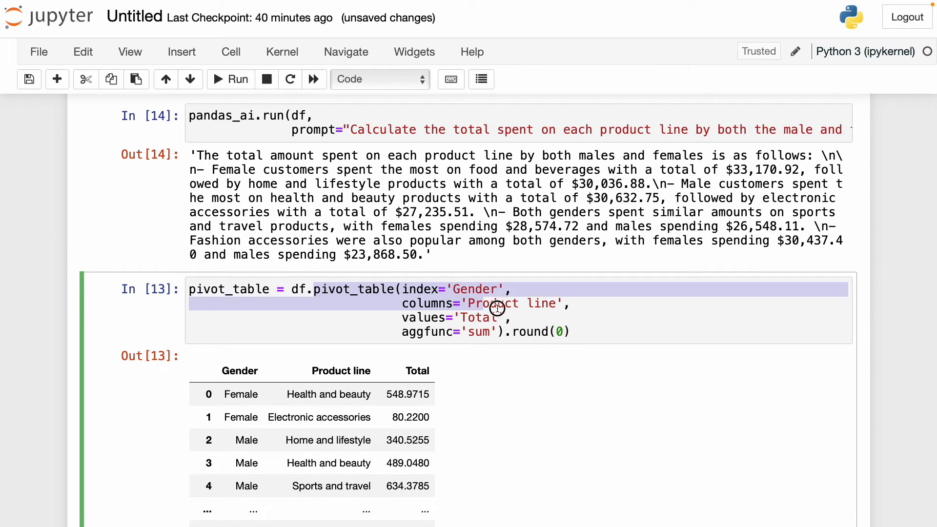
Step: Run a df.pivot_table of summed totals by gender and product line and compare it with the PandasAI answer
key("shift+enter")
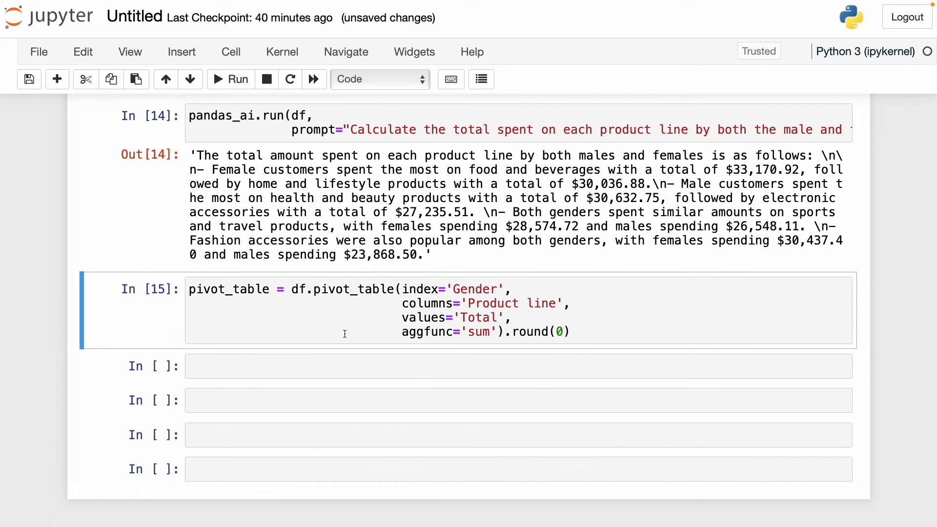
type("pivot_table")
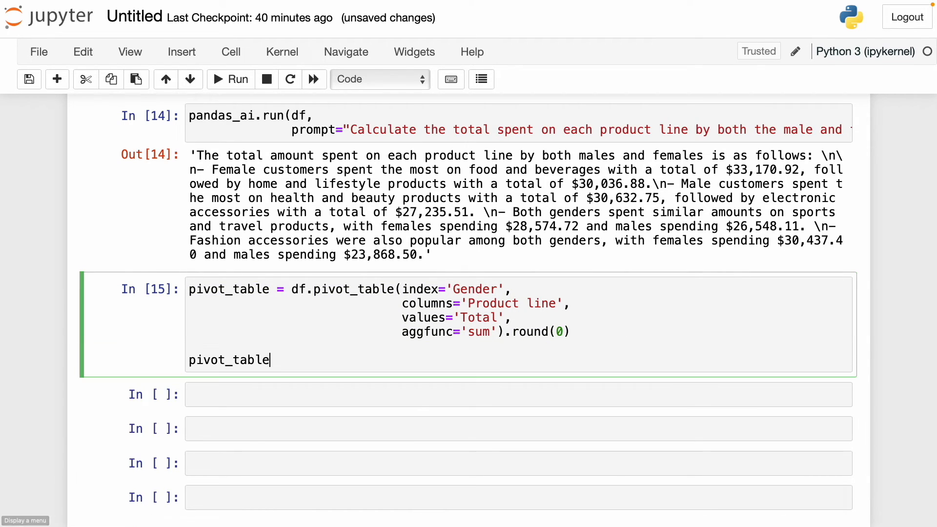
key("Shift+Enter")
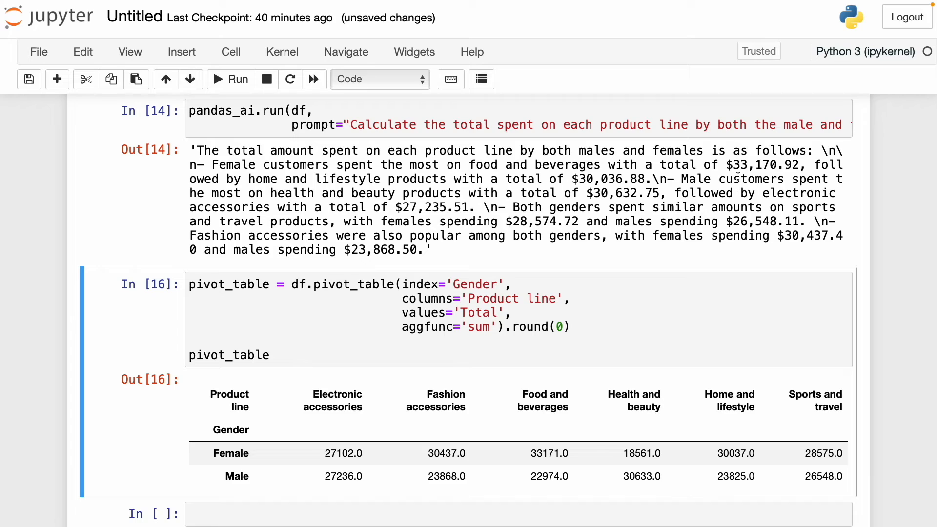
double_click(759, 165)
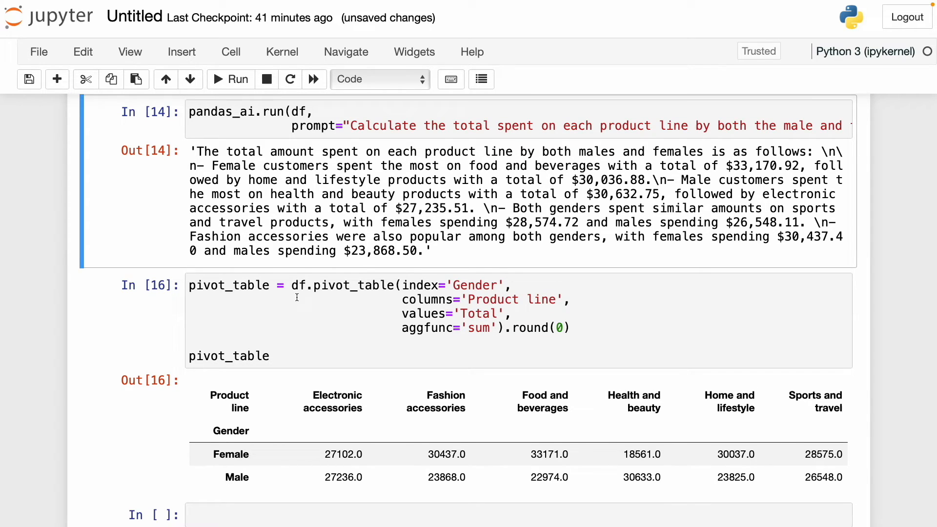
left_click(182, 356)
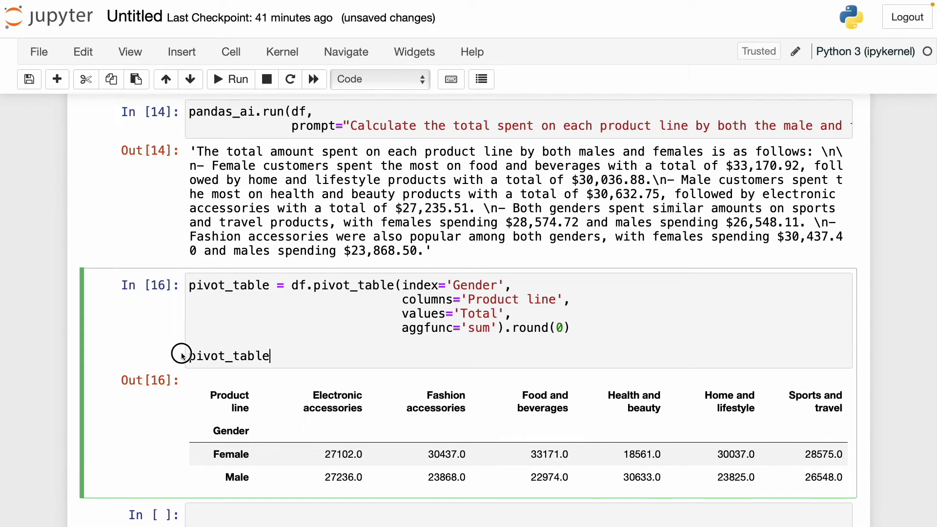
double_click(228, 355)
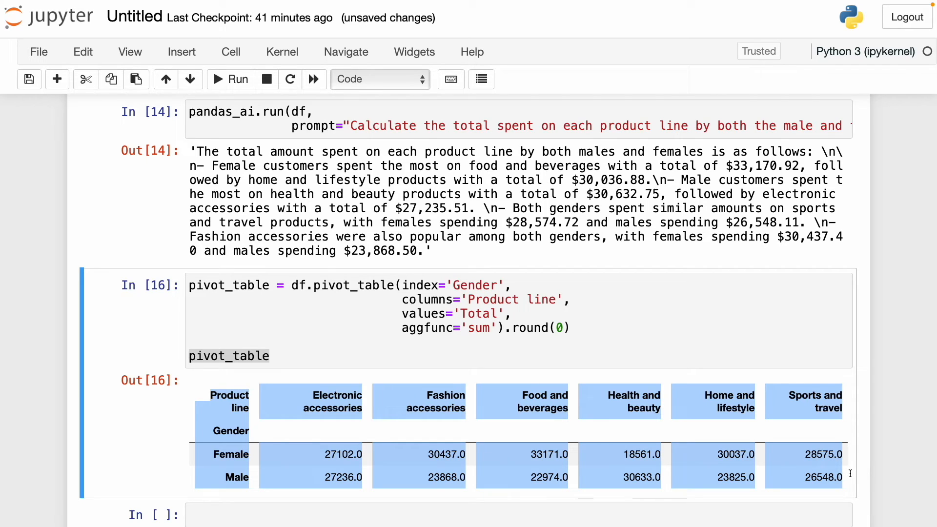
mouse_move(632, 424)
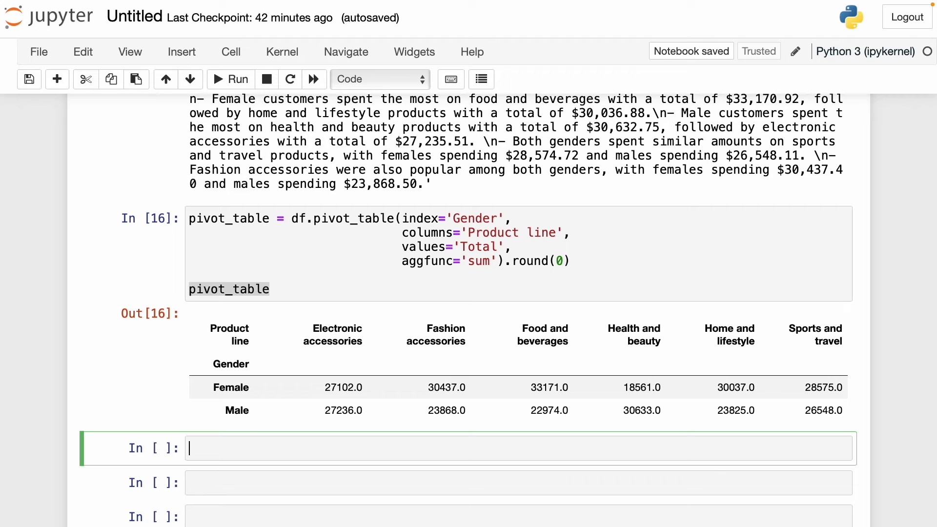
Step: Write pandas_ai.run(pivot_table, prompt="Make a barplot that shows how much money each gender spends...")
type("pandas_ai.")
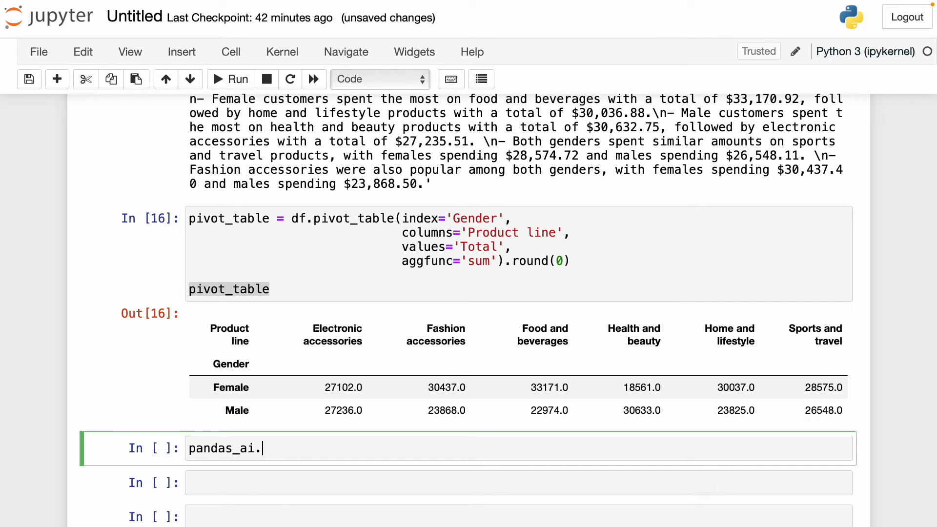
type("run()")
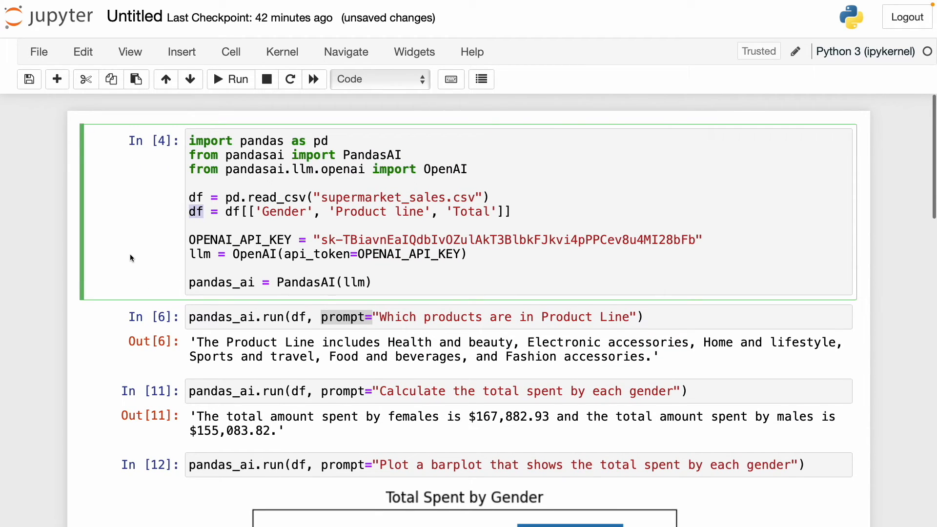
scroll("down", 3)
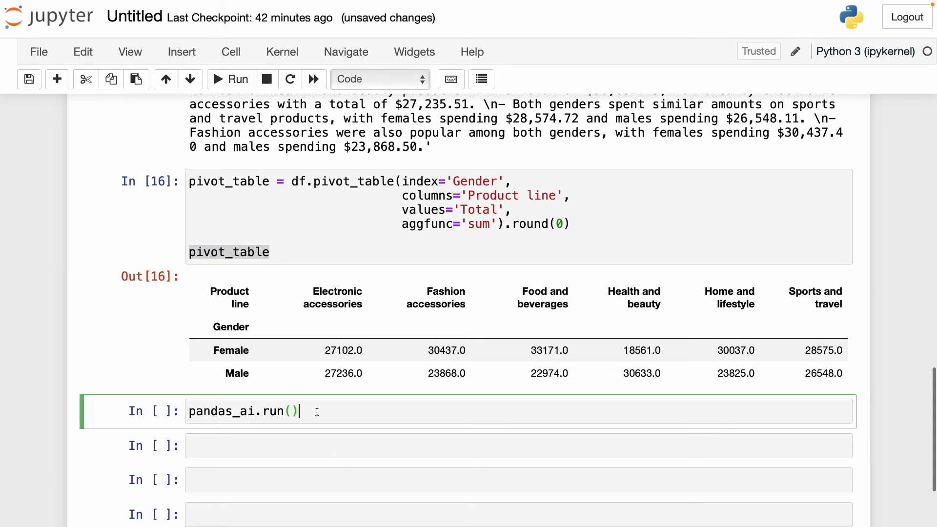
type("pivot_table")
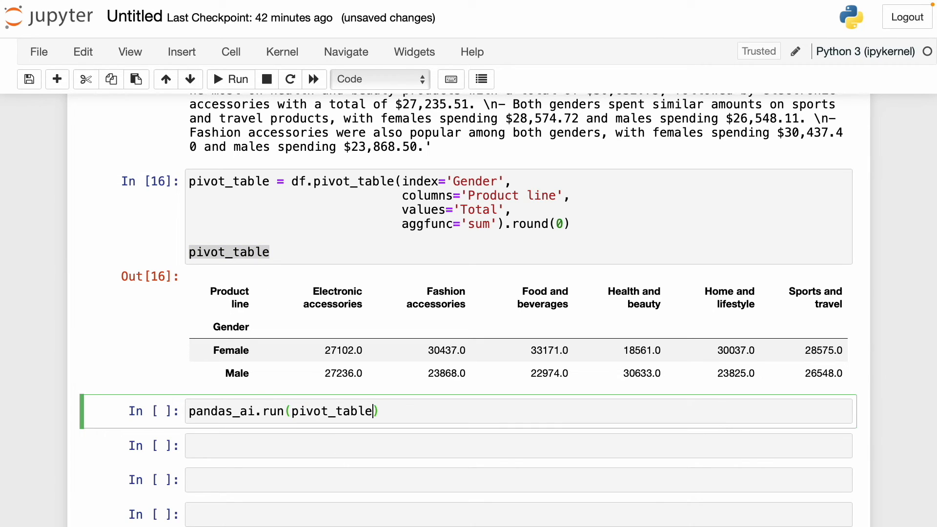
type(",")
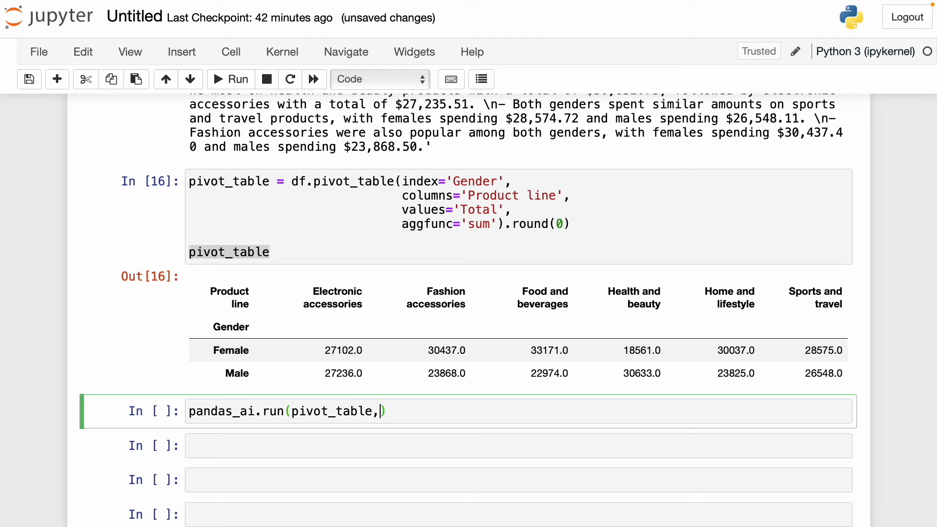
type("prompt=")
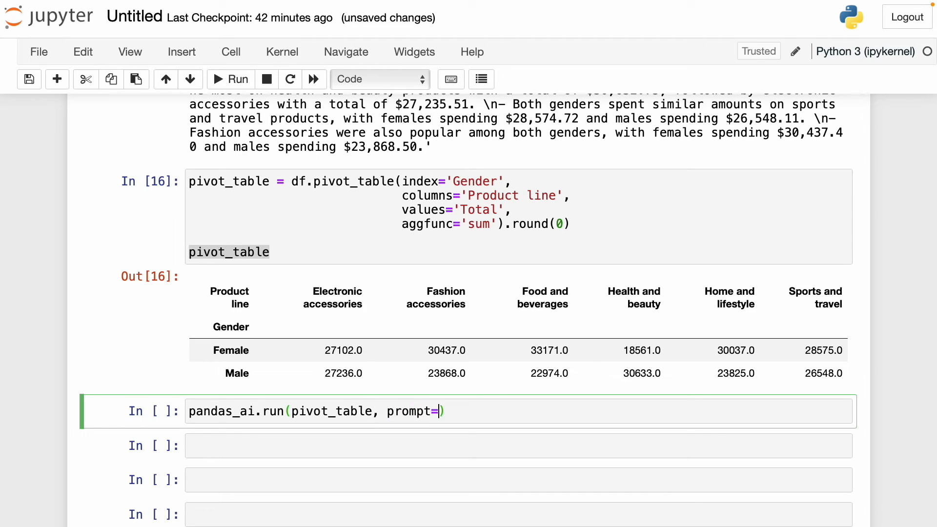
type("\"\"")
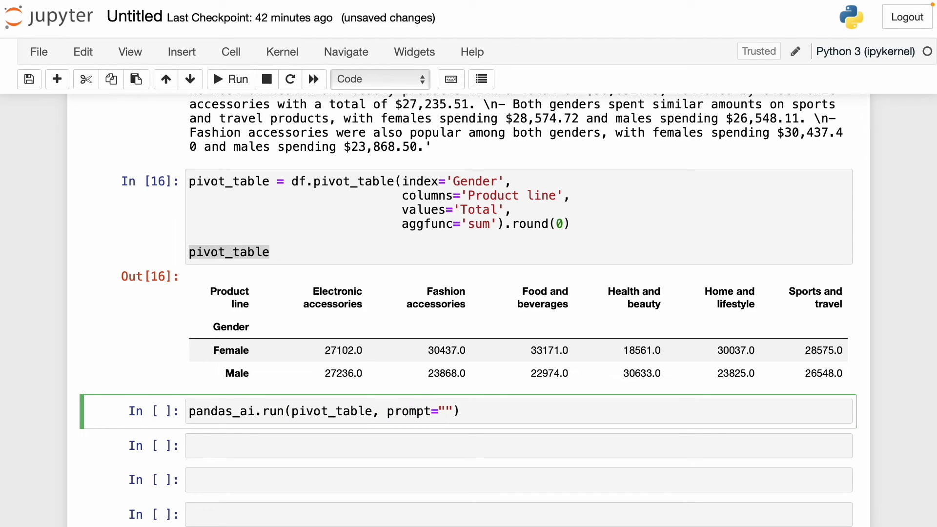
type("Make a")
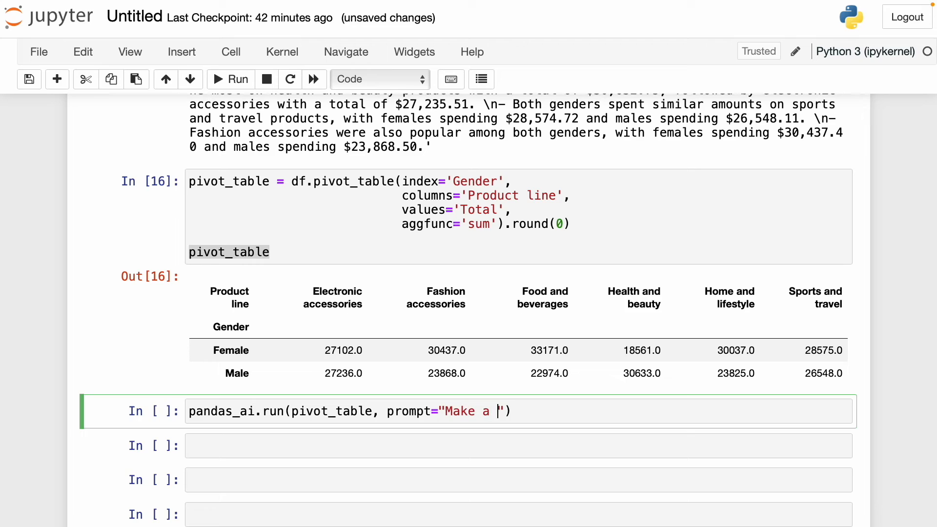
type("barplot that shows how much")
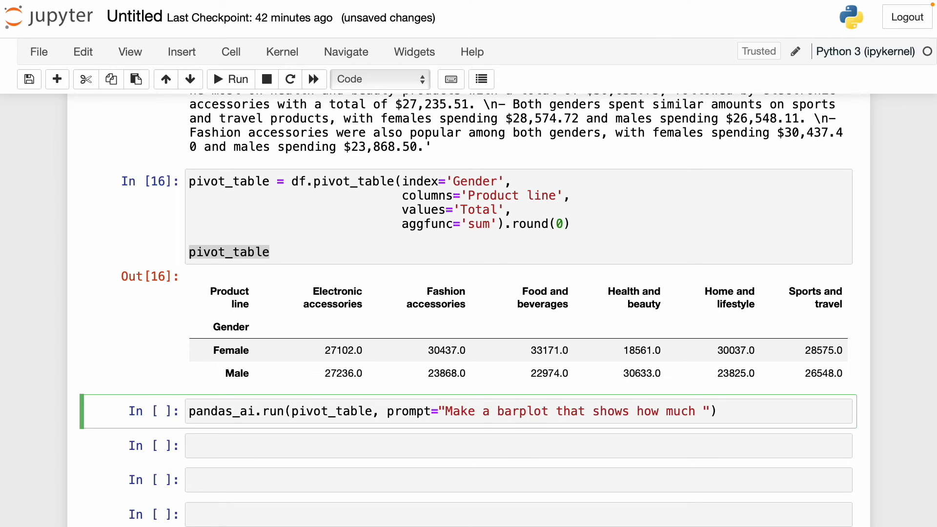
type("money each gender spe")
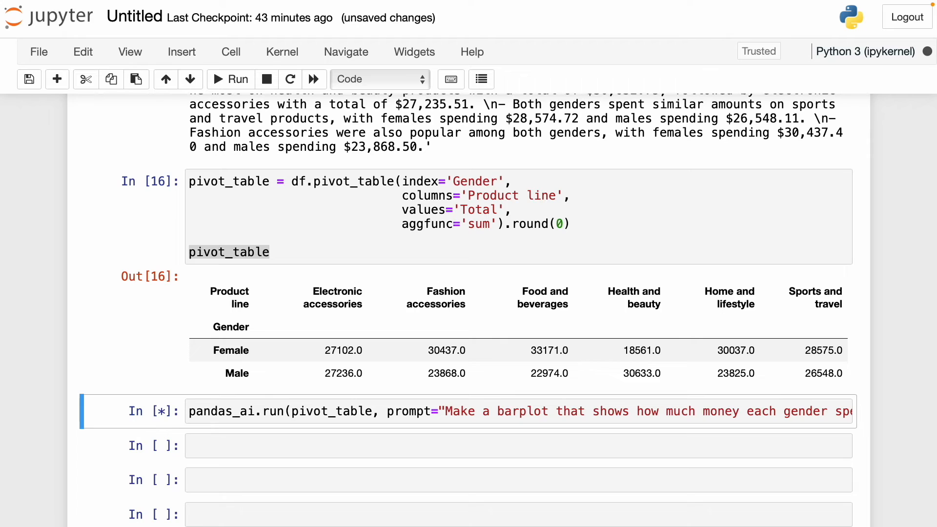
Step: Run the pivot-table prompt to get the grouped bar plot and scroll back to the earlier text answer to compare
left_click(231, 79)
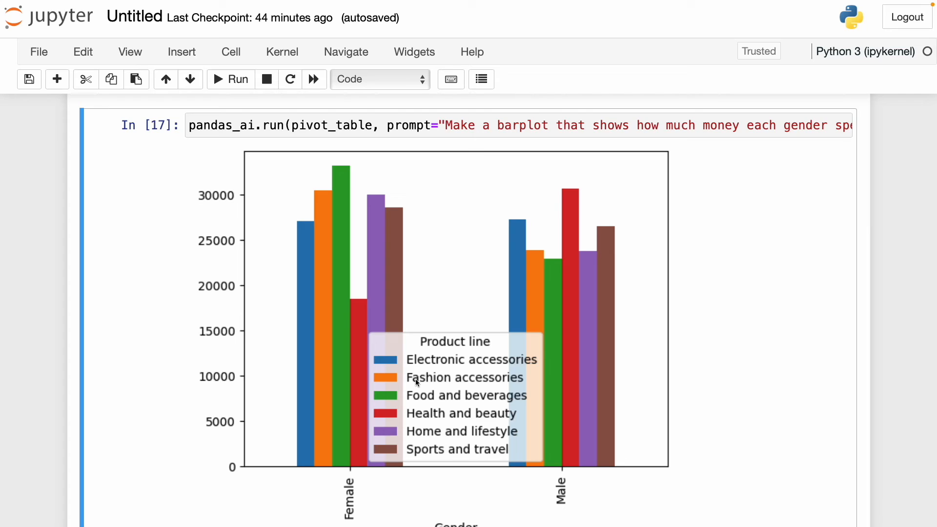
mouse_move(345, 180)
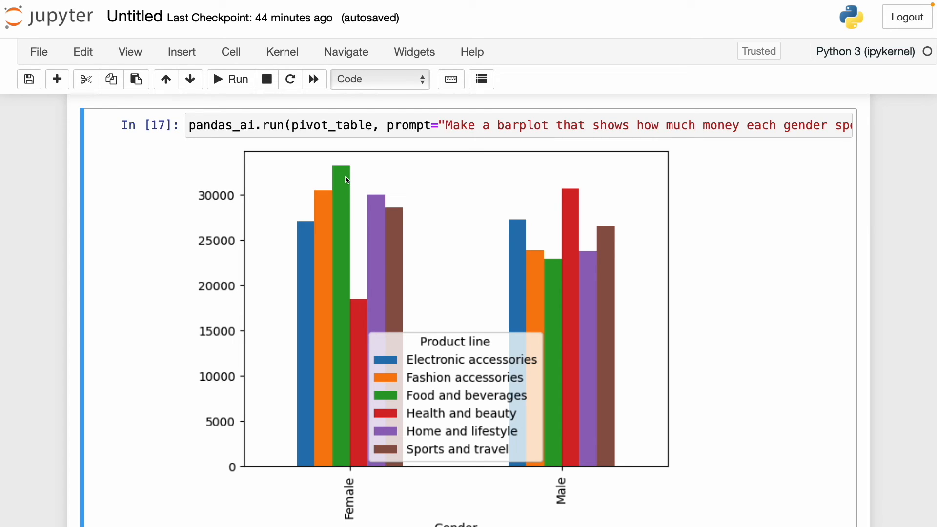
mouse_move(337, 175)
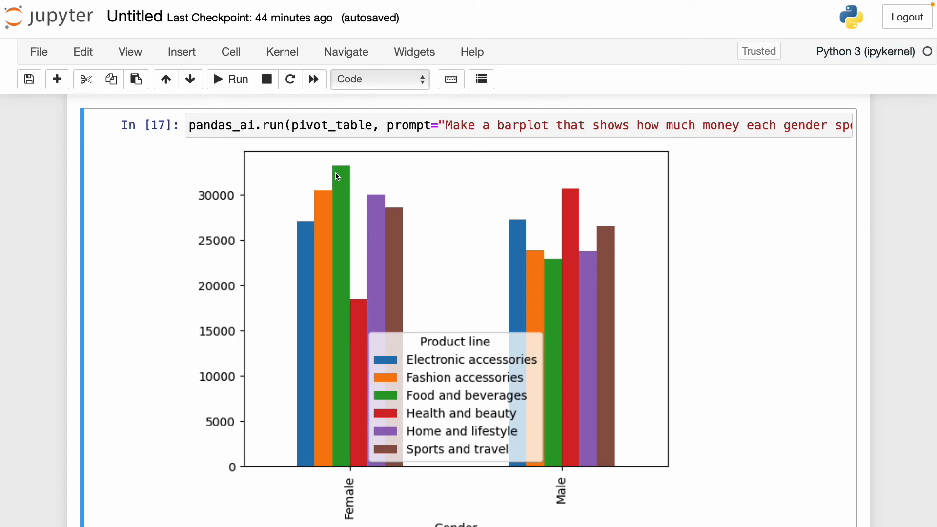
mouse_move(339, 261)
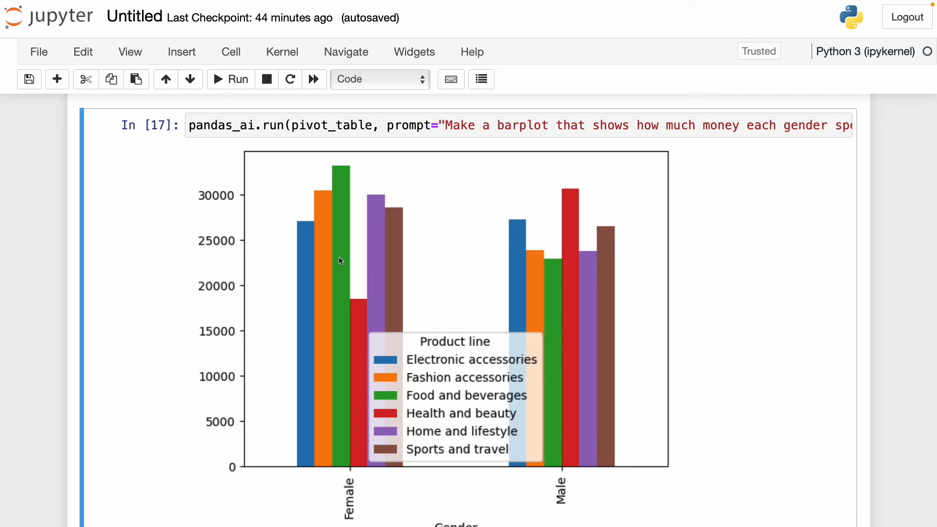
mouse_move(254, 313)
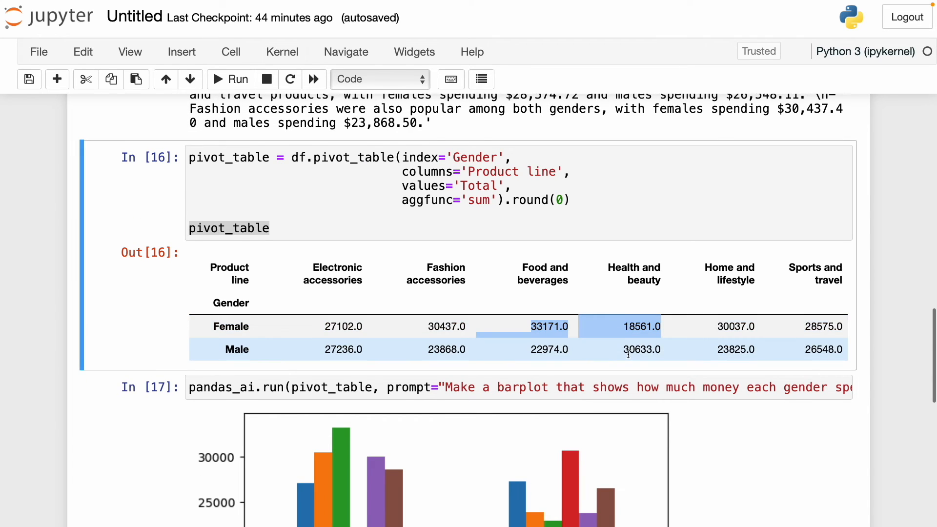
scroll("down", 3)
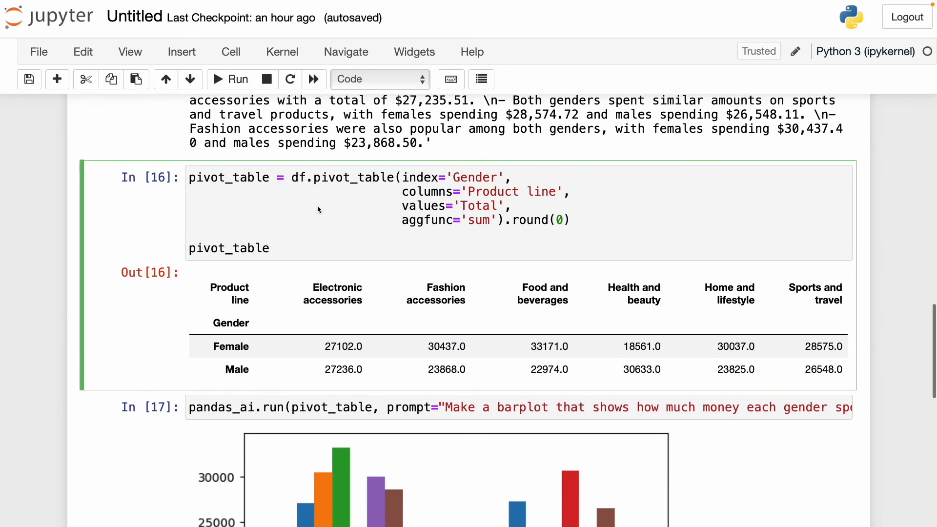
scroll("up", 3)
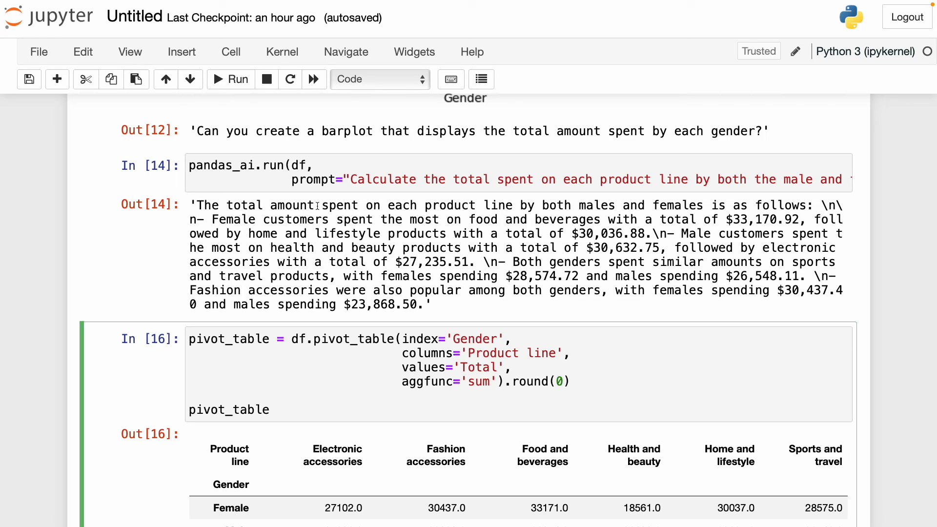
Step: Enter the Uniform Probabilities lesson, adjust the appointment grid, and answer 'One or more HL neurons are activated'
left_click(271, 408)
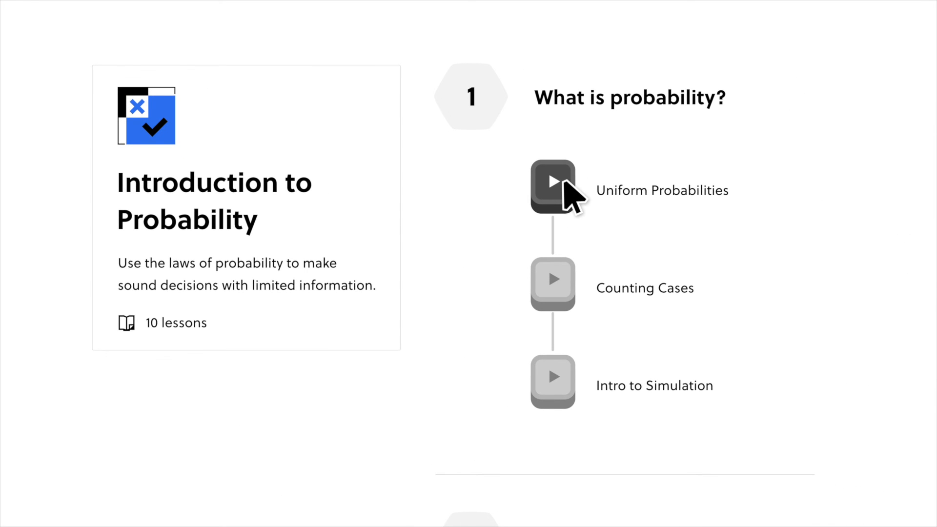
left_click(553, 185)
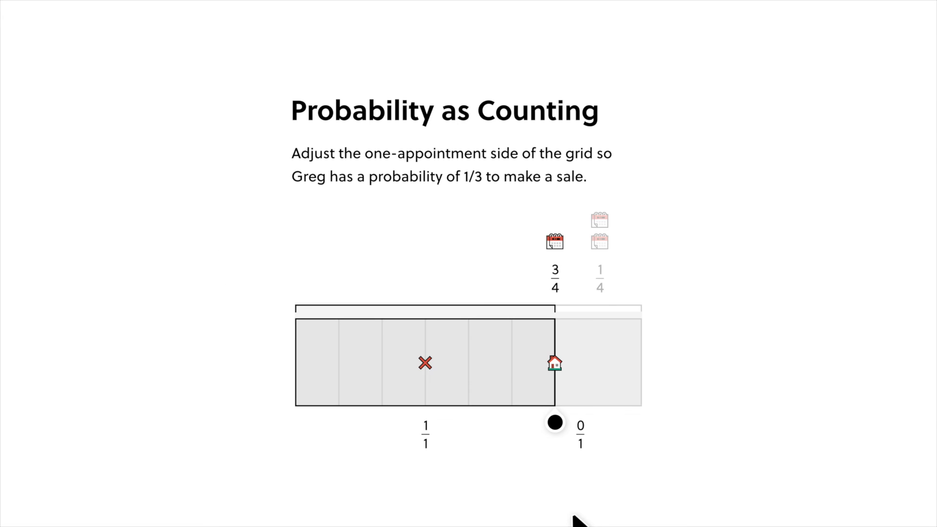
left_click_drag(554, 421, 470, 397)
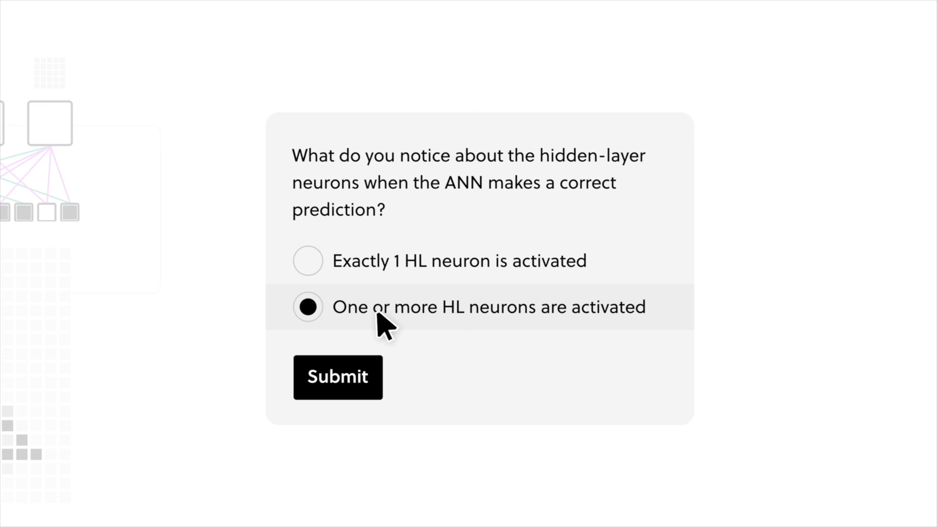
left_click(338, 376)
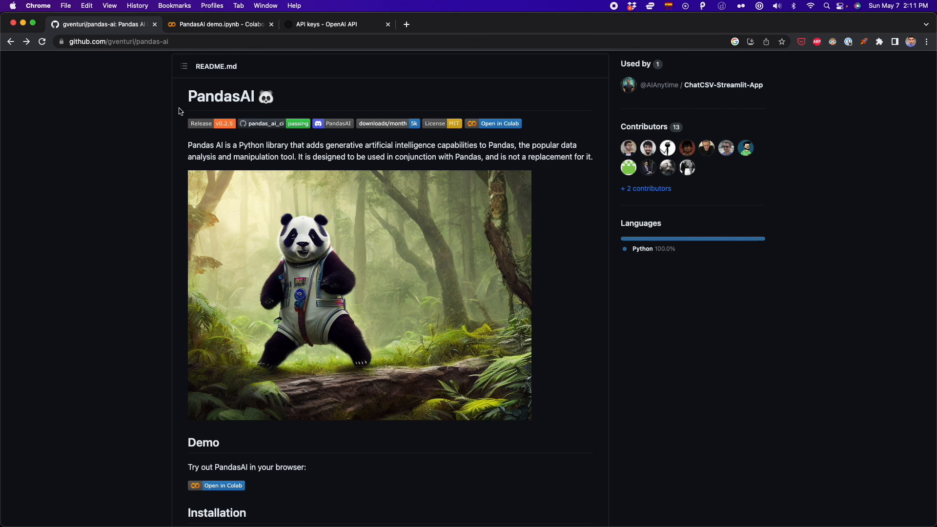
mouse_move(156, 59)
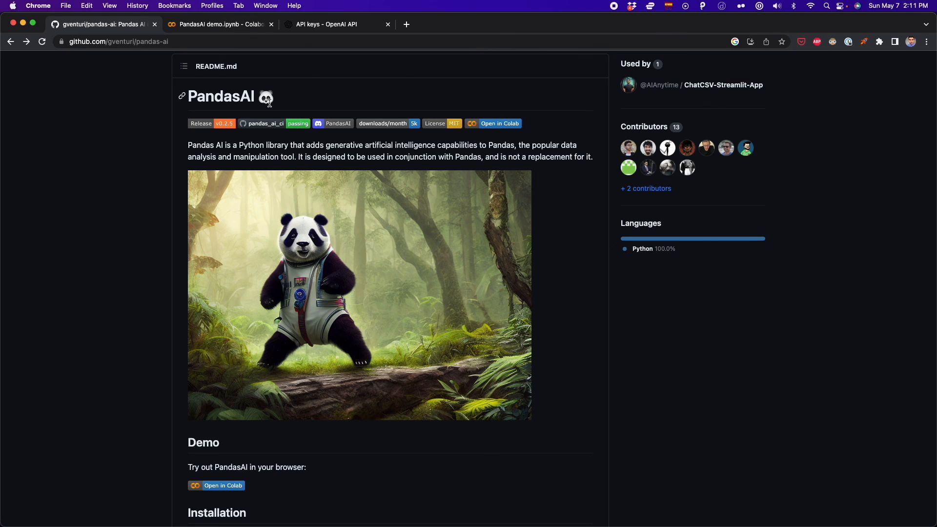
Step: Return to the PandasAI demo Colab notebook and bring the pd.DataFrame cell into view
left_click(219, 24)
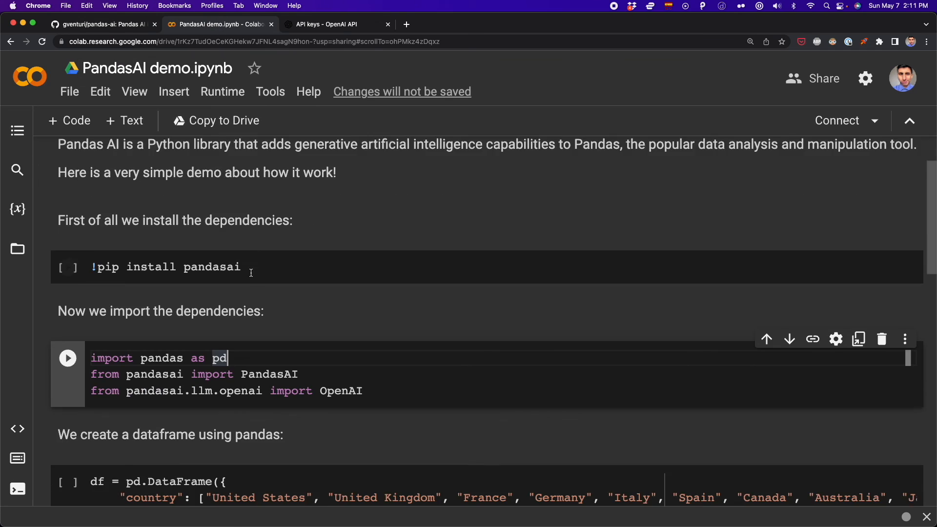
scroll("down", 3)
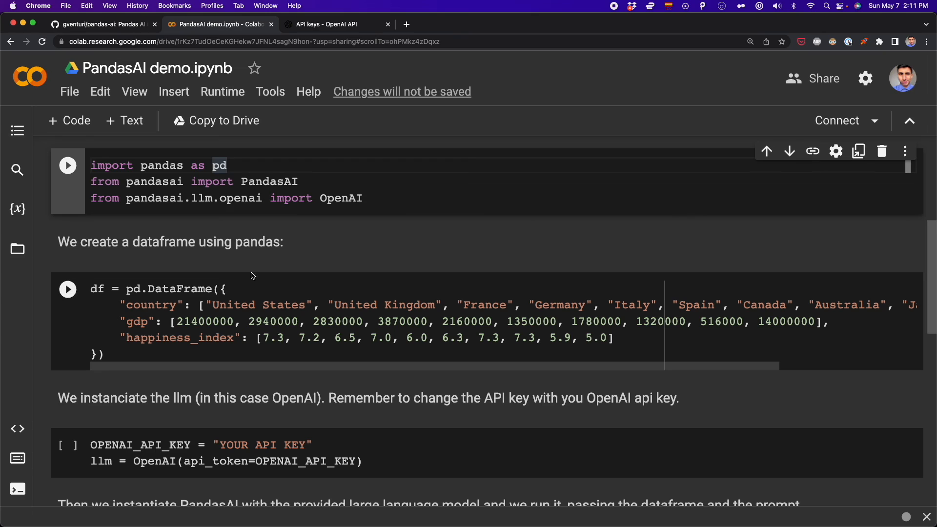